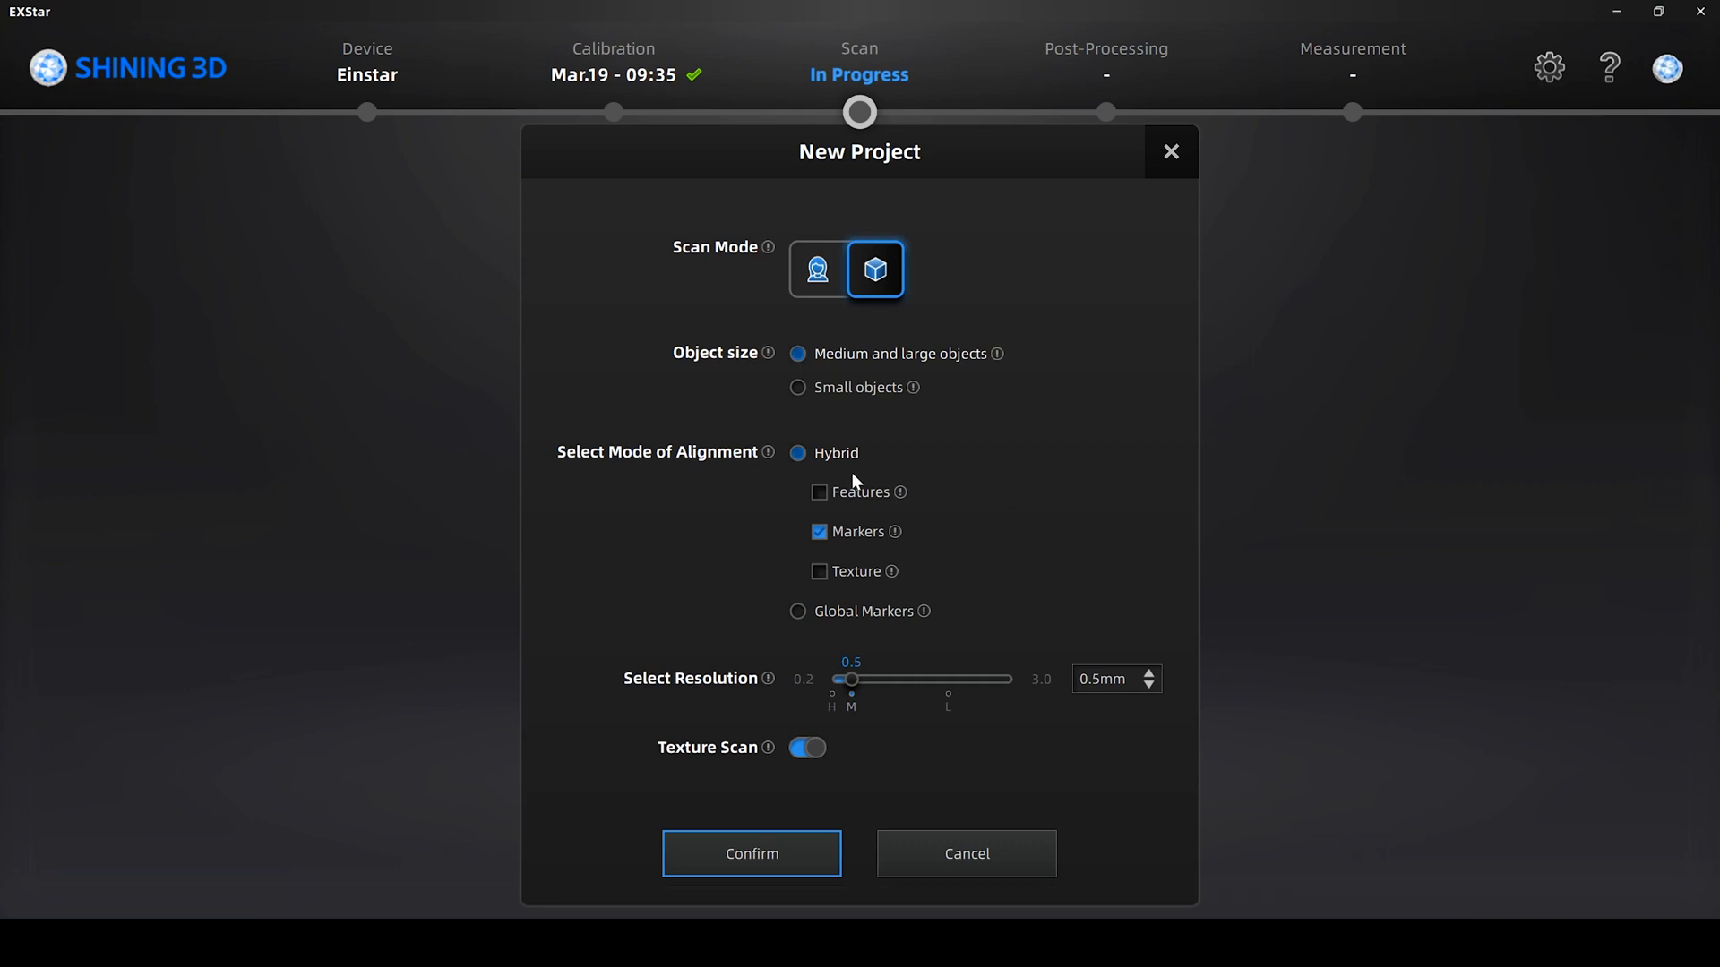
# Set the new project's hybrid alignment to Features and Texture, with Markers unticked.
pyautogui.click(819, 492)
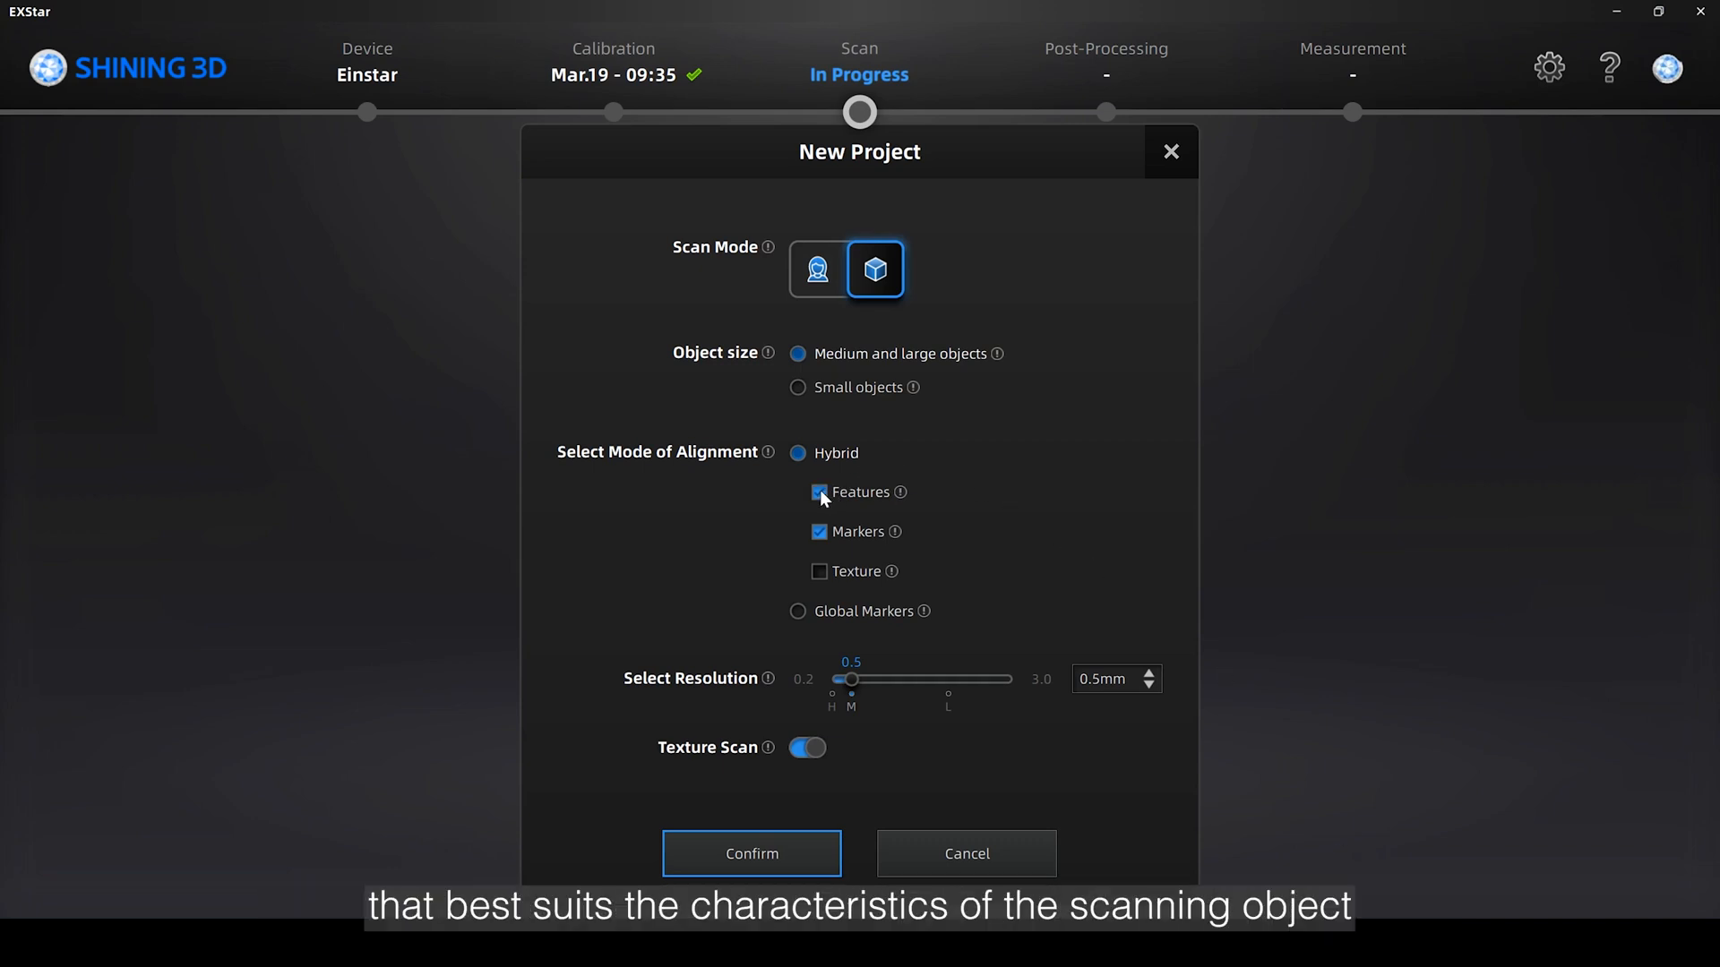
pyautogui.click(818, 571)
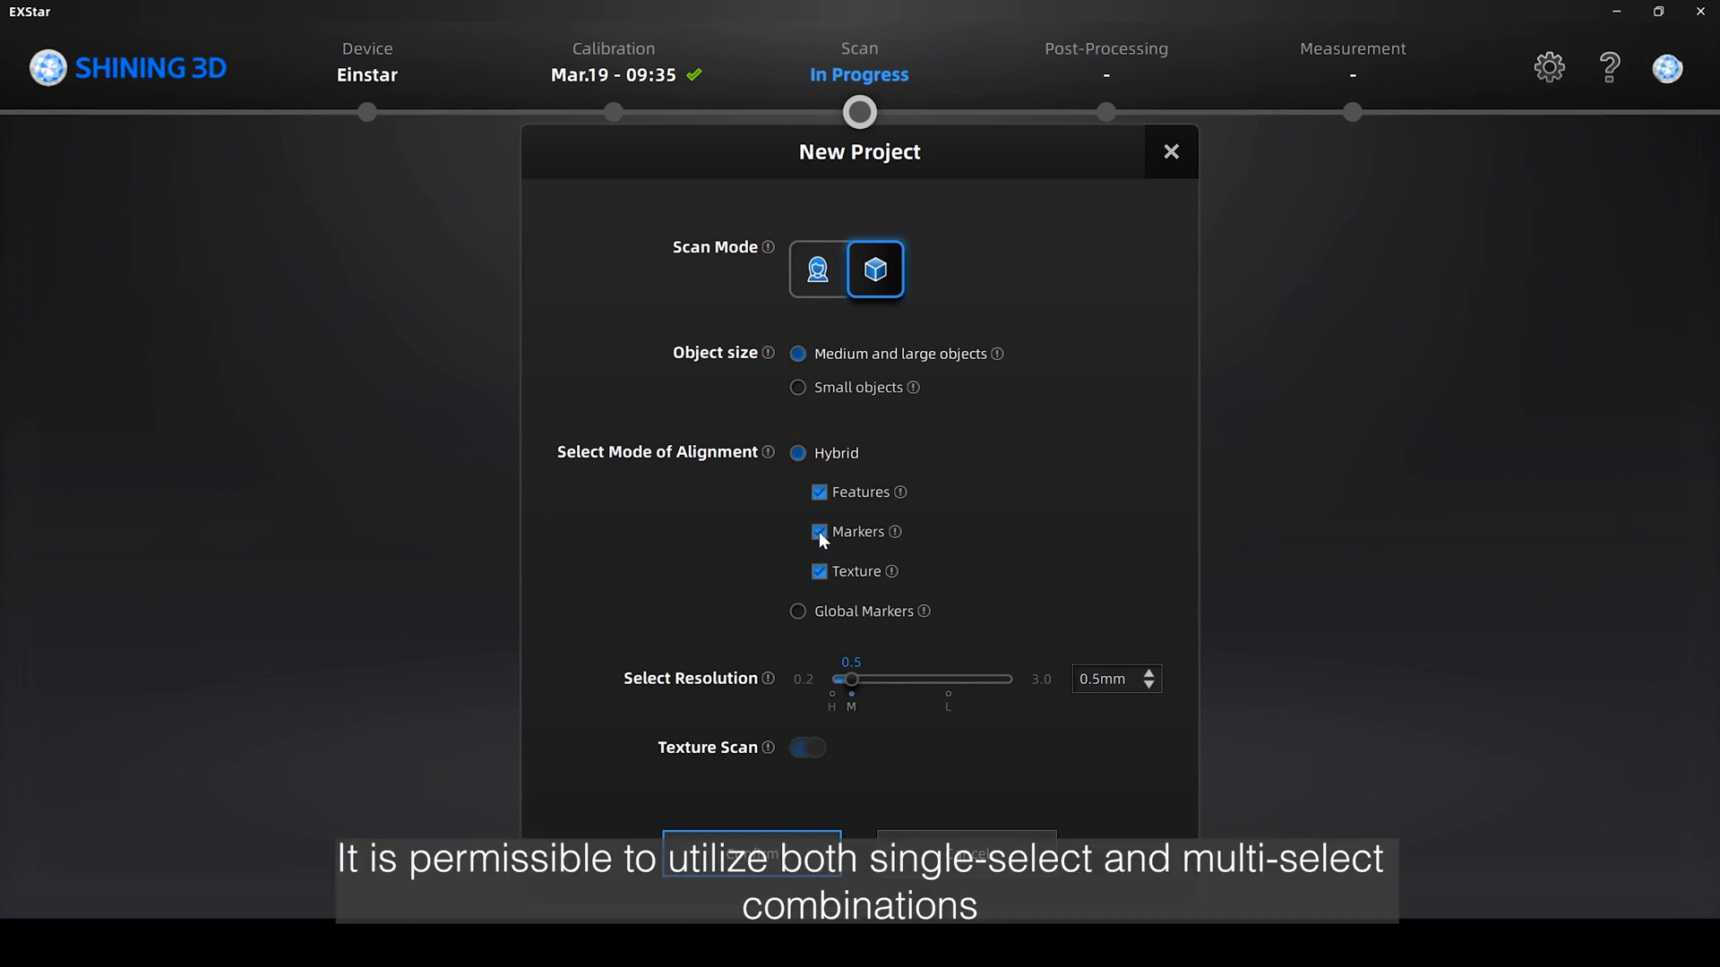
pyautogui.click(818, 531)
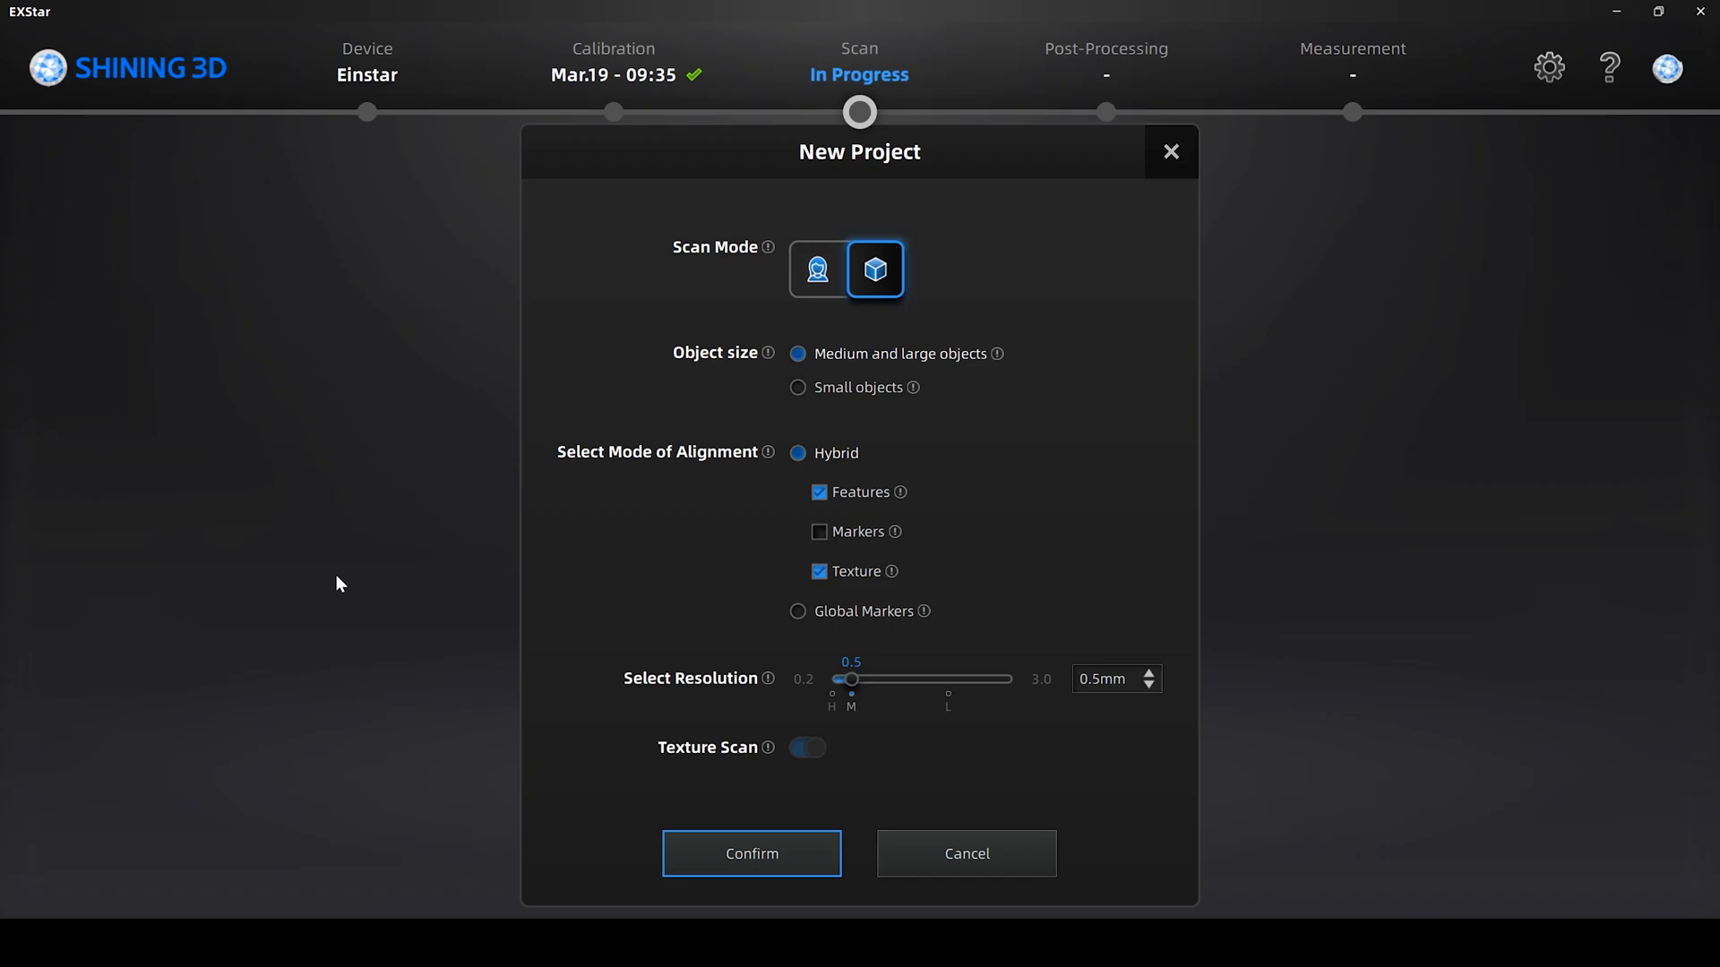
pyautogui.click(751, 854)
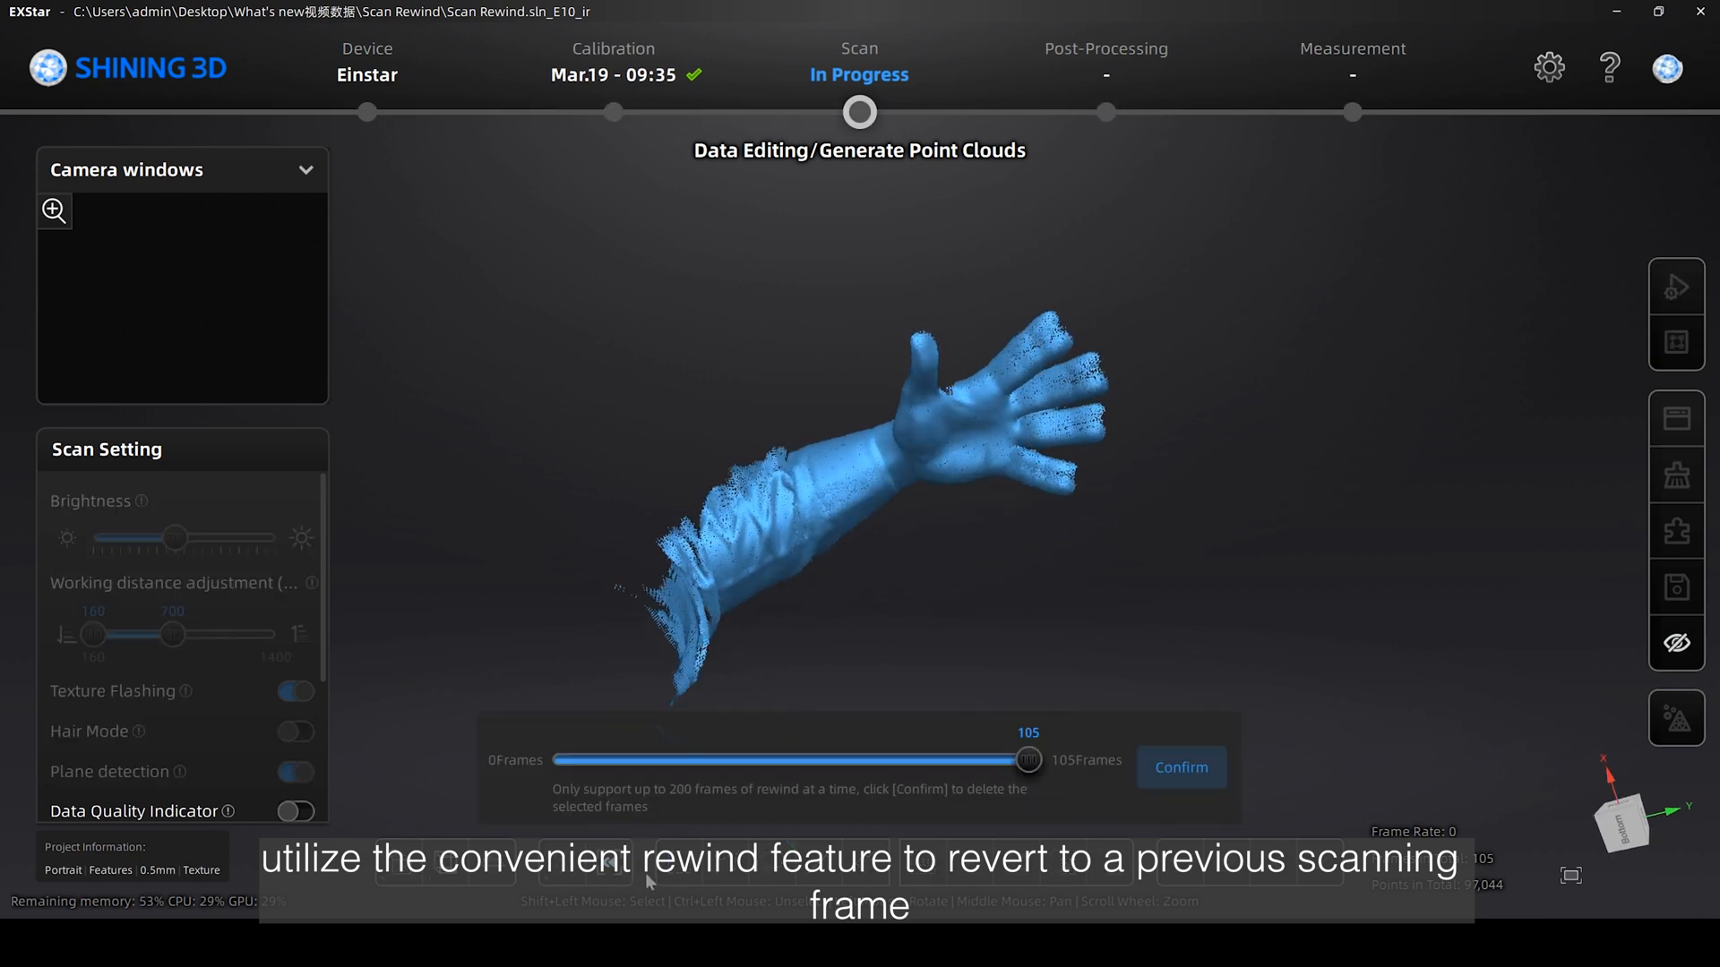
# Rewind the arm scan to frame 71 and confirm deleting the later frames.
pyautogui.moveTo(1026, 758); pyautogui.dragTo(988, 759)
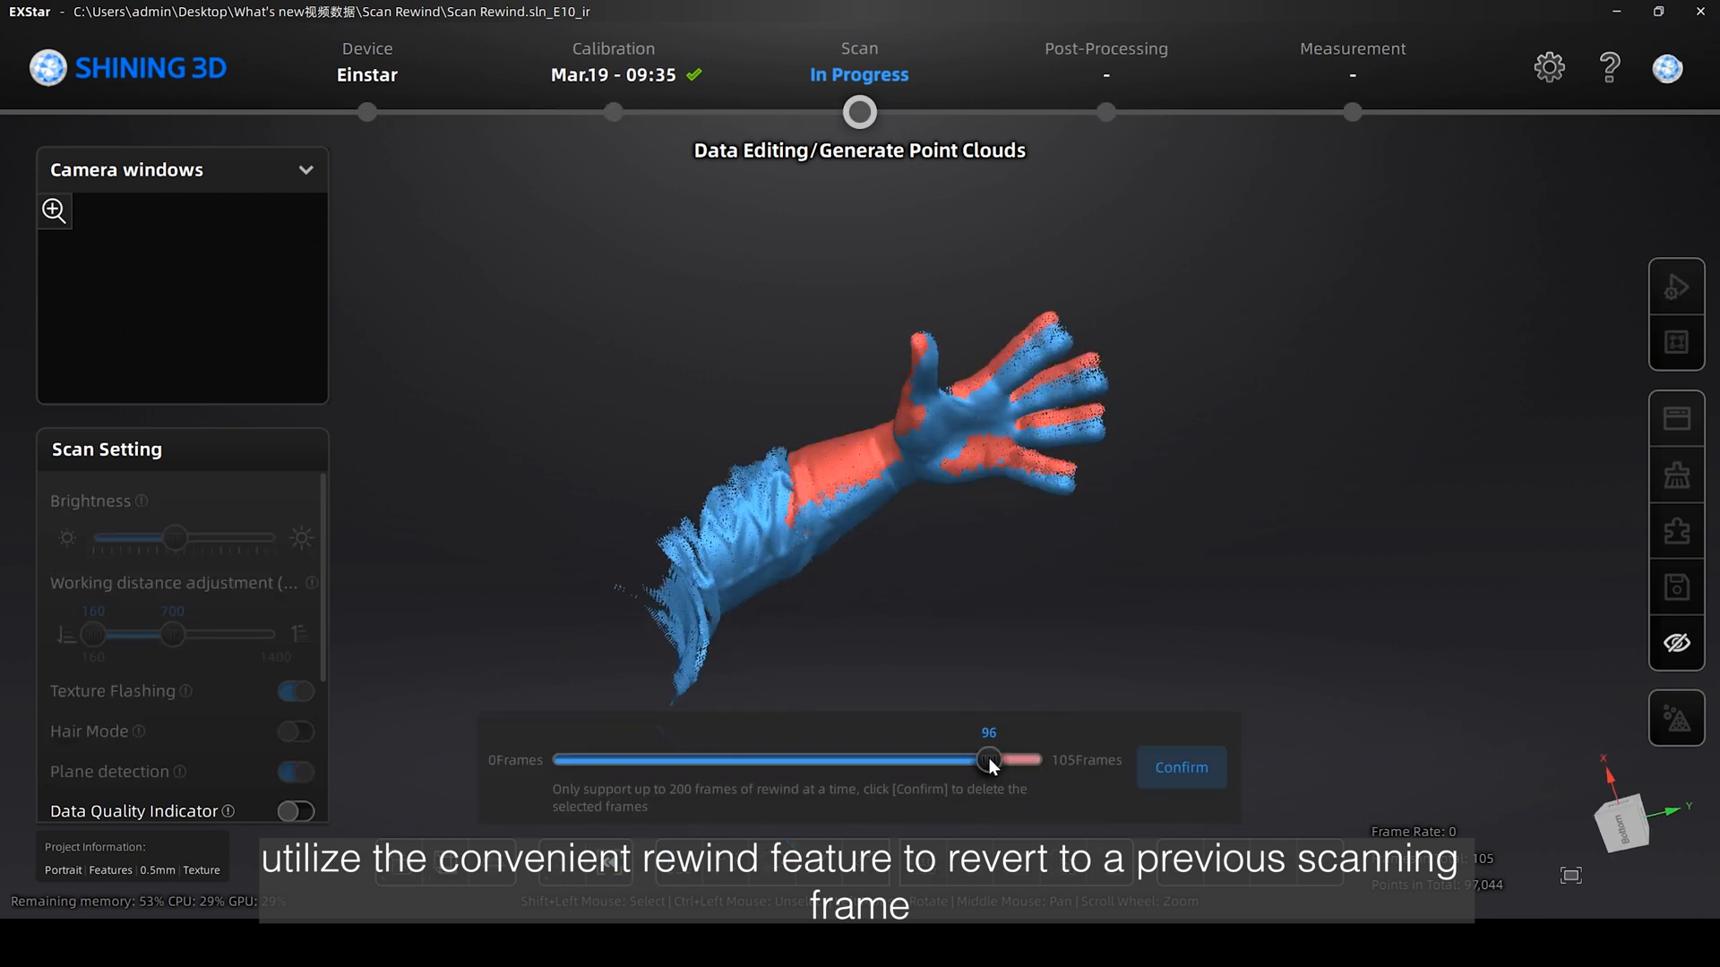
pyautogui.moveTo(987, 761); pyautogui.dragTo(883, 760)
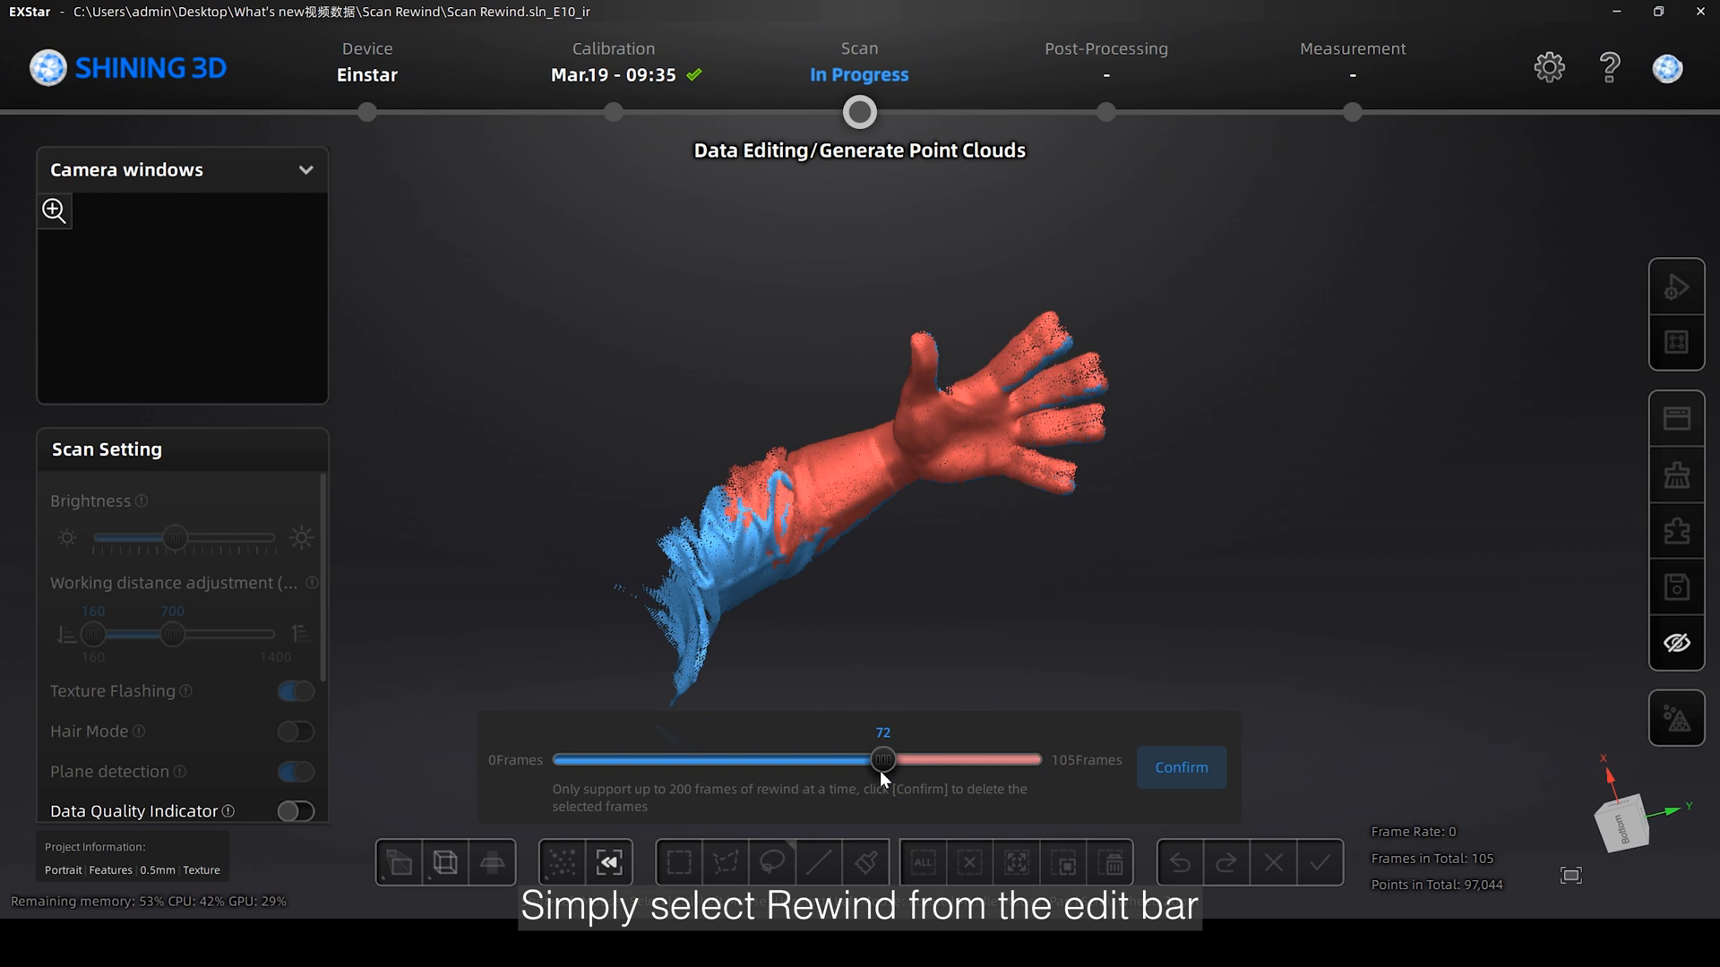
pyautogui.moveTo(883, 759); pyautogui.dragTo(878, 758)
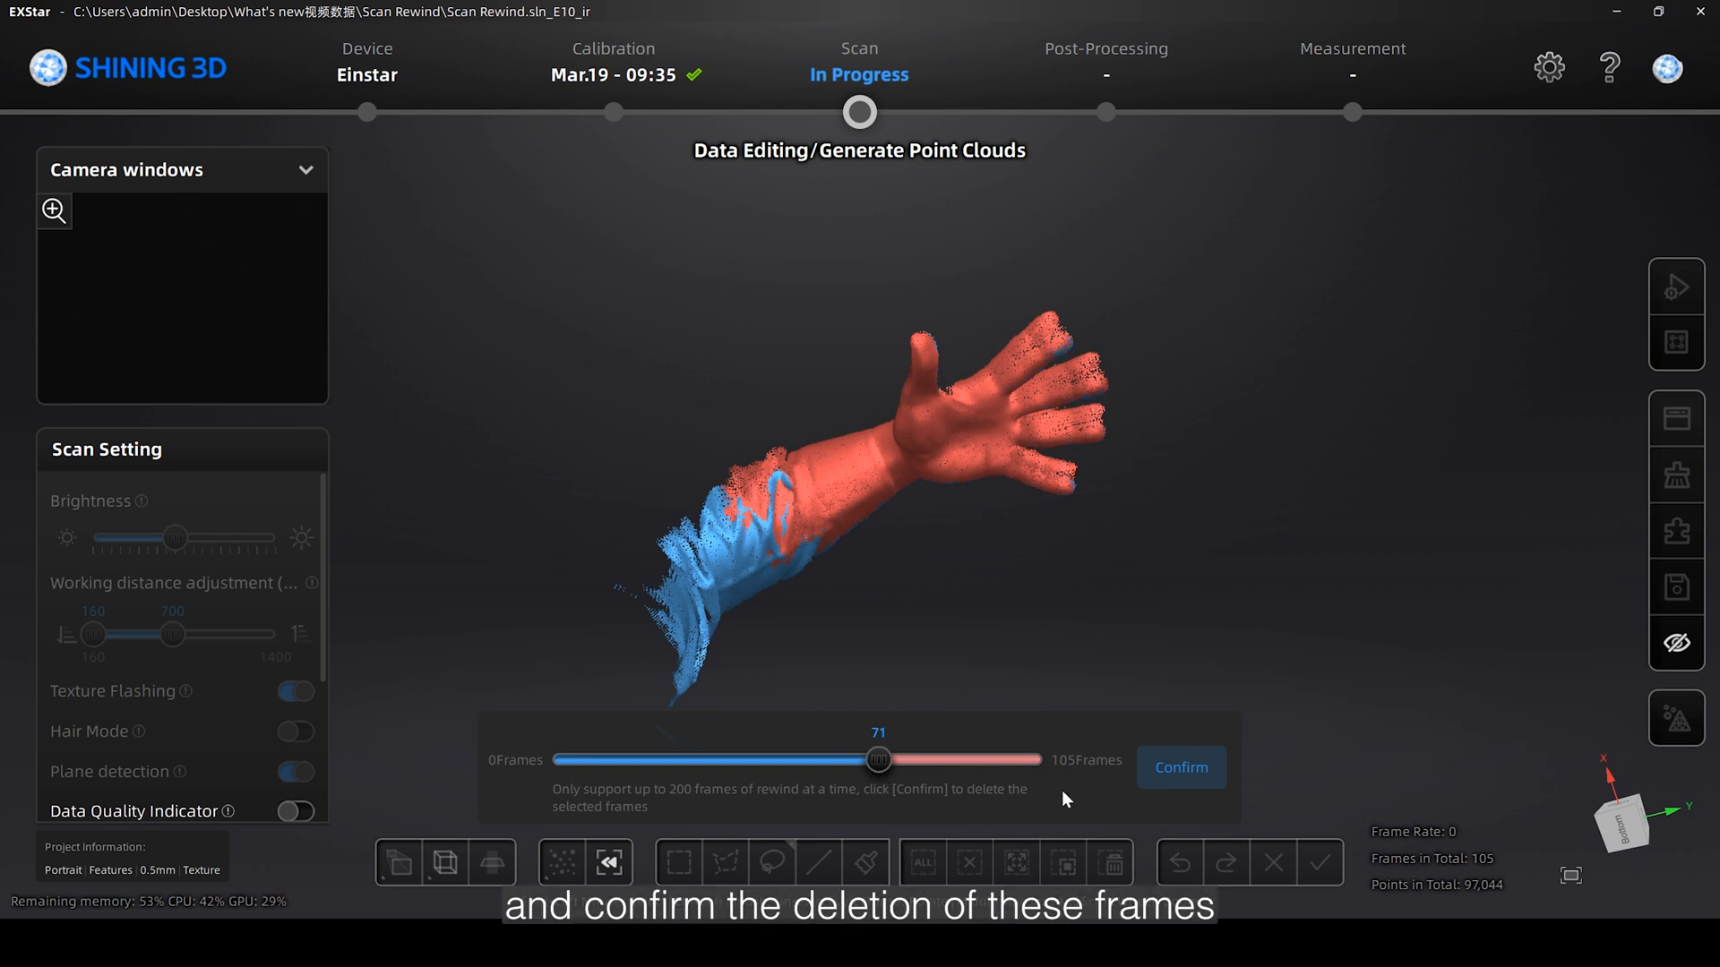
pyautogui.click(1181, 767)
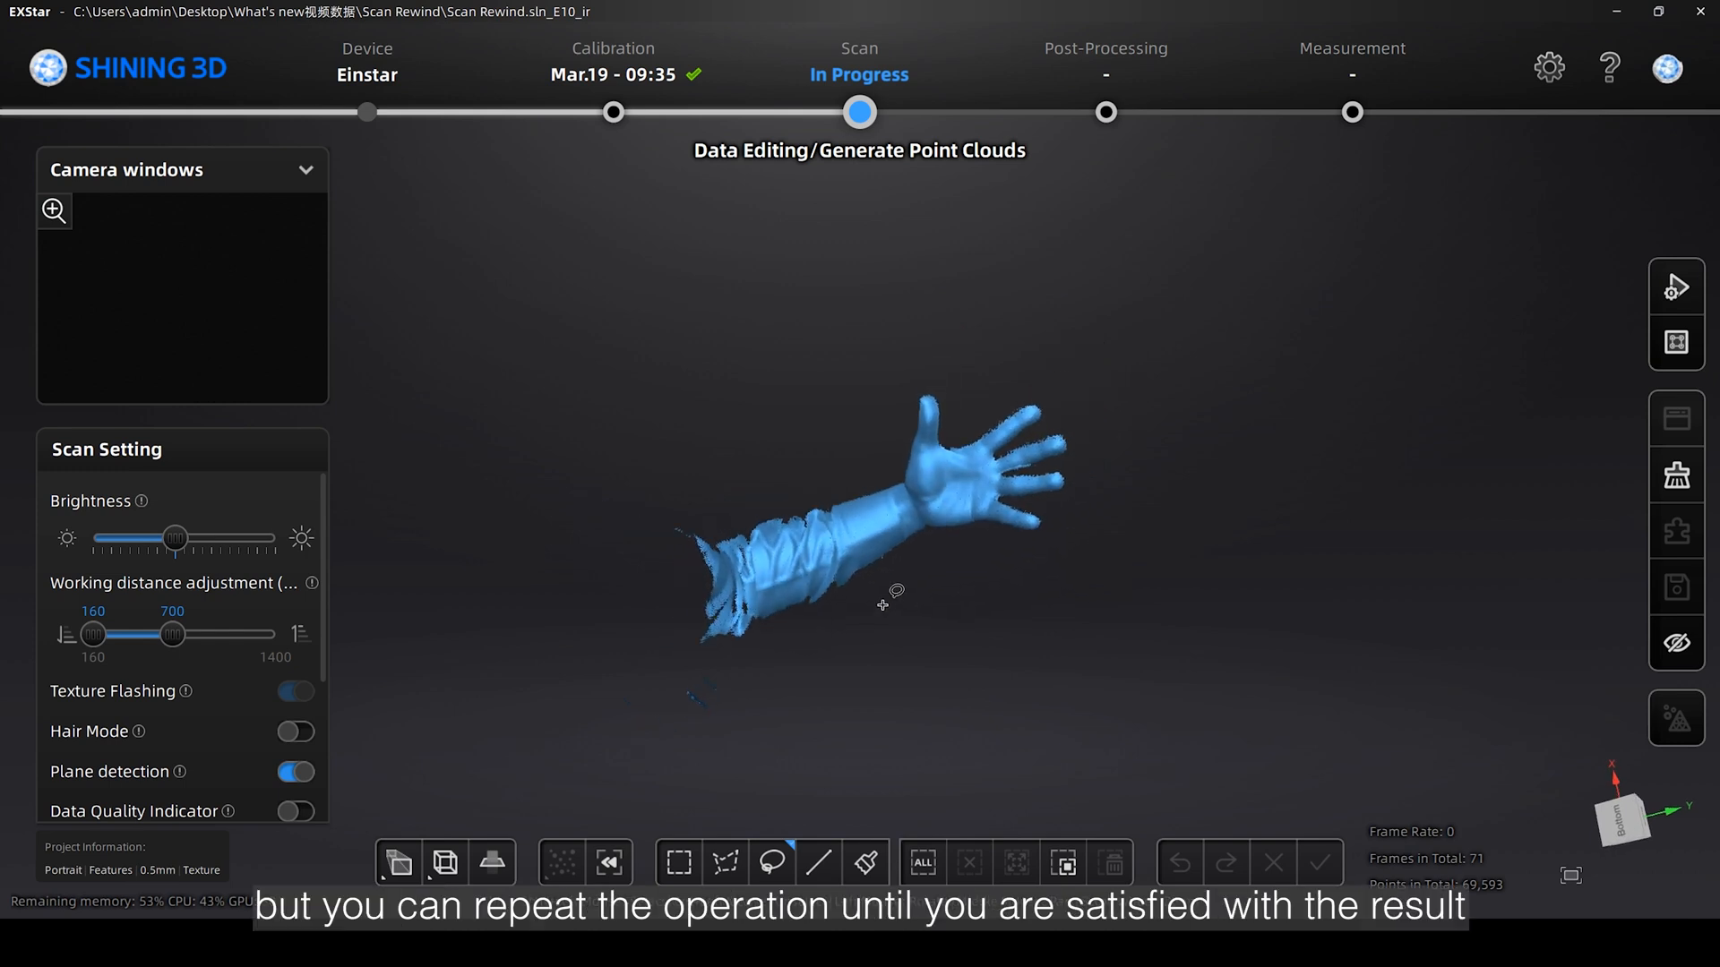
pyautogui.moveTo(1675, 644)
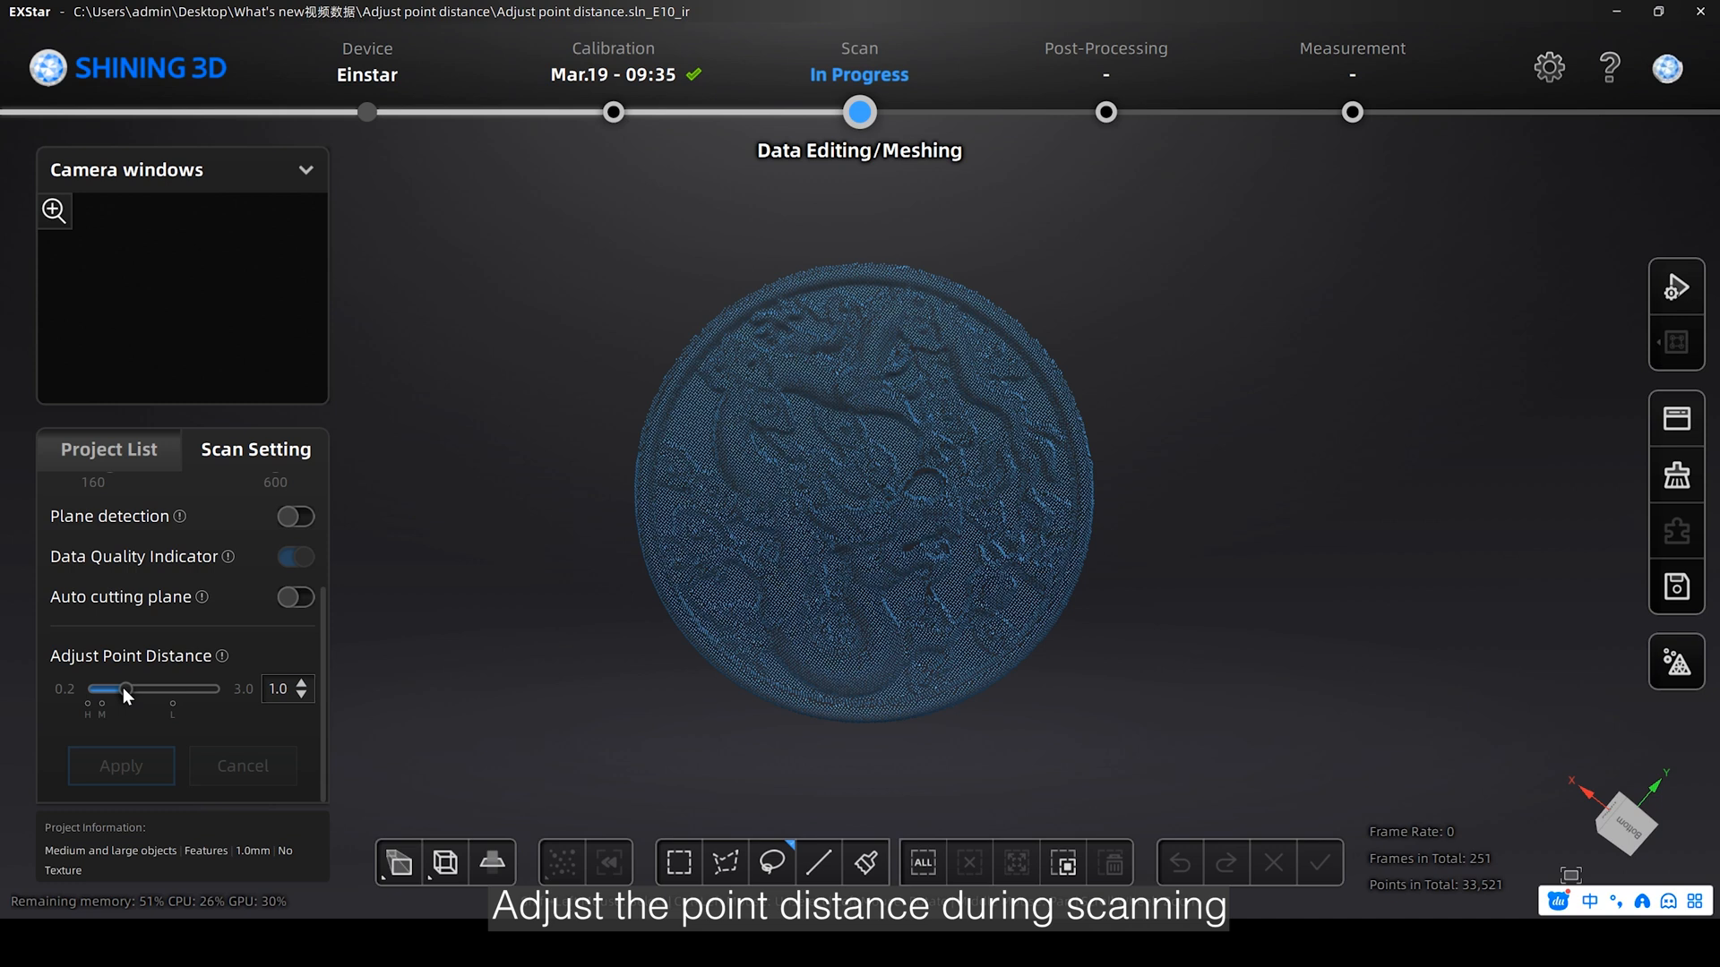
# Apply a 2.0 mm point distance to the first coin project.
pyautogui.moveTo(126, 689); pyautogui.dragTo(165, 689)
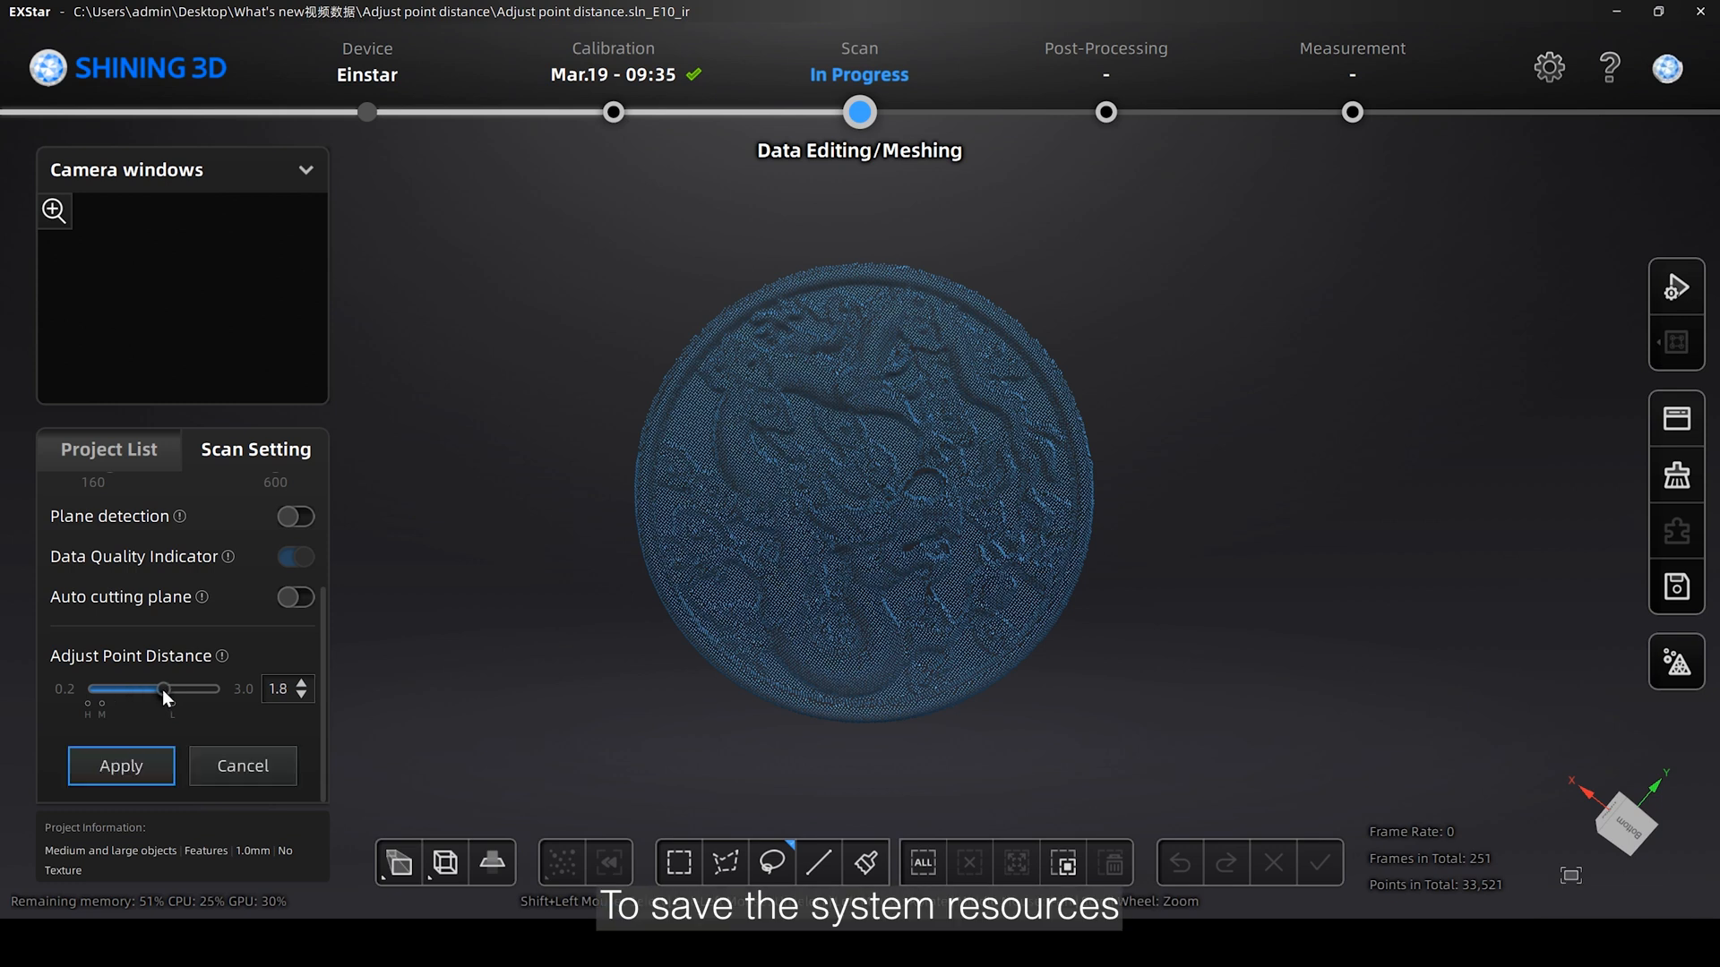
pyautogui.moveTo(162, 689); pyautogui.dragTo(173, 689)
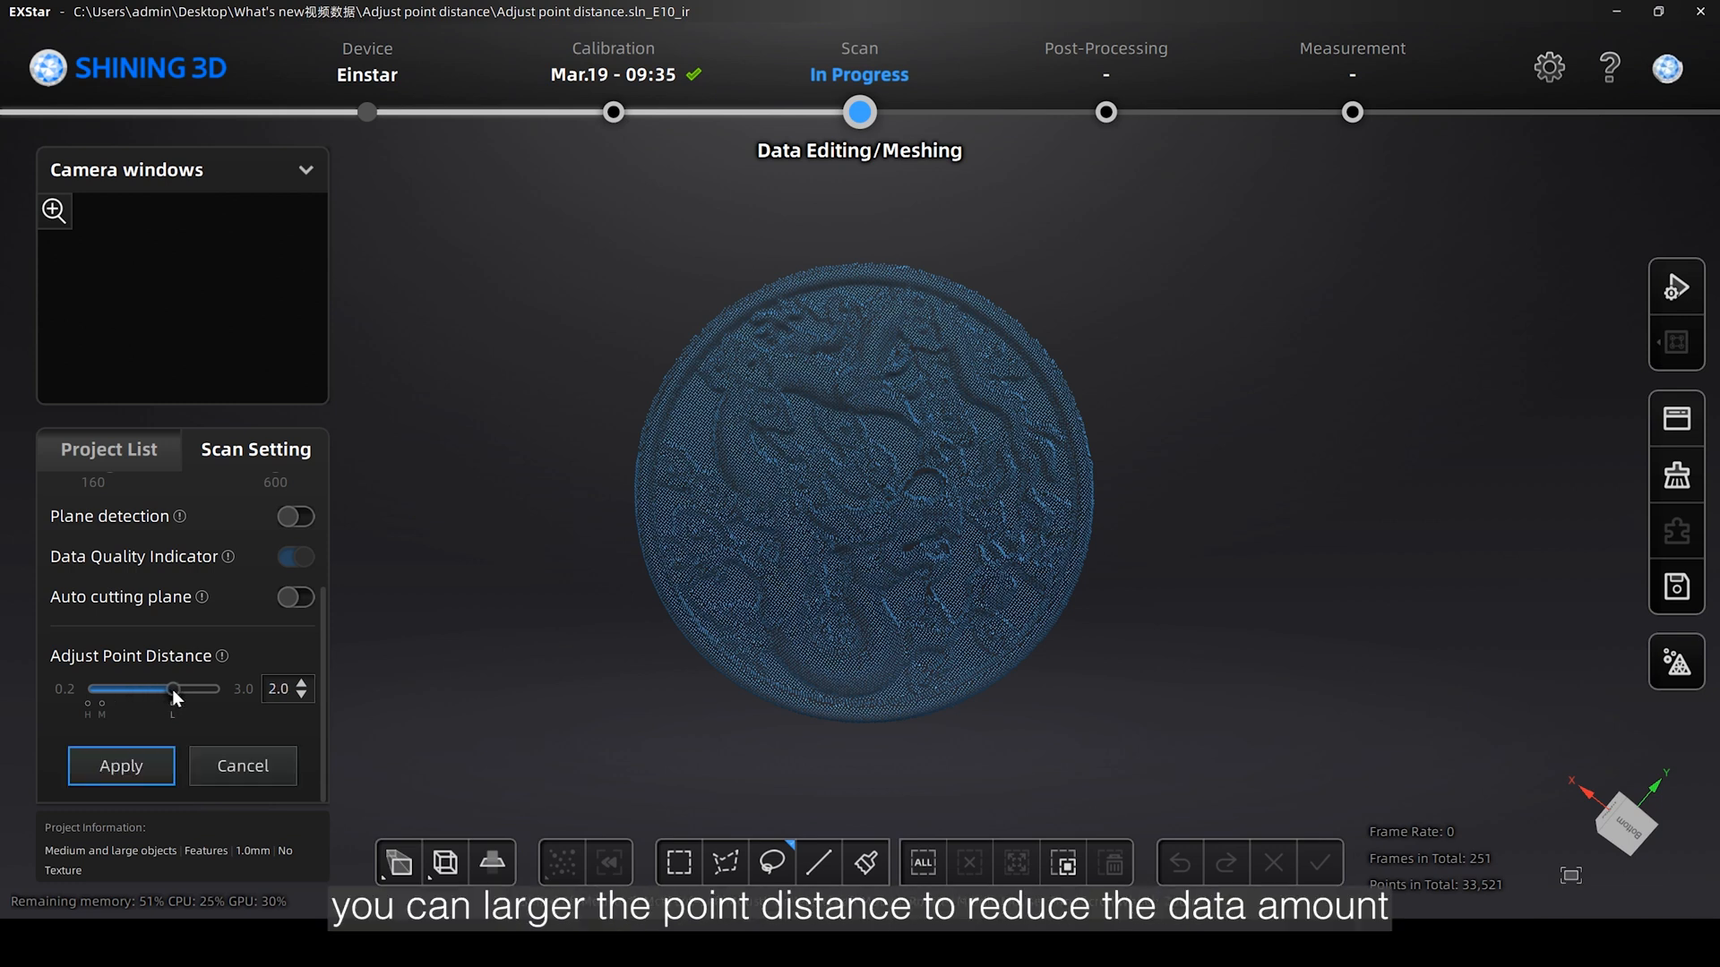
pyautogui.click(121, 766)
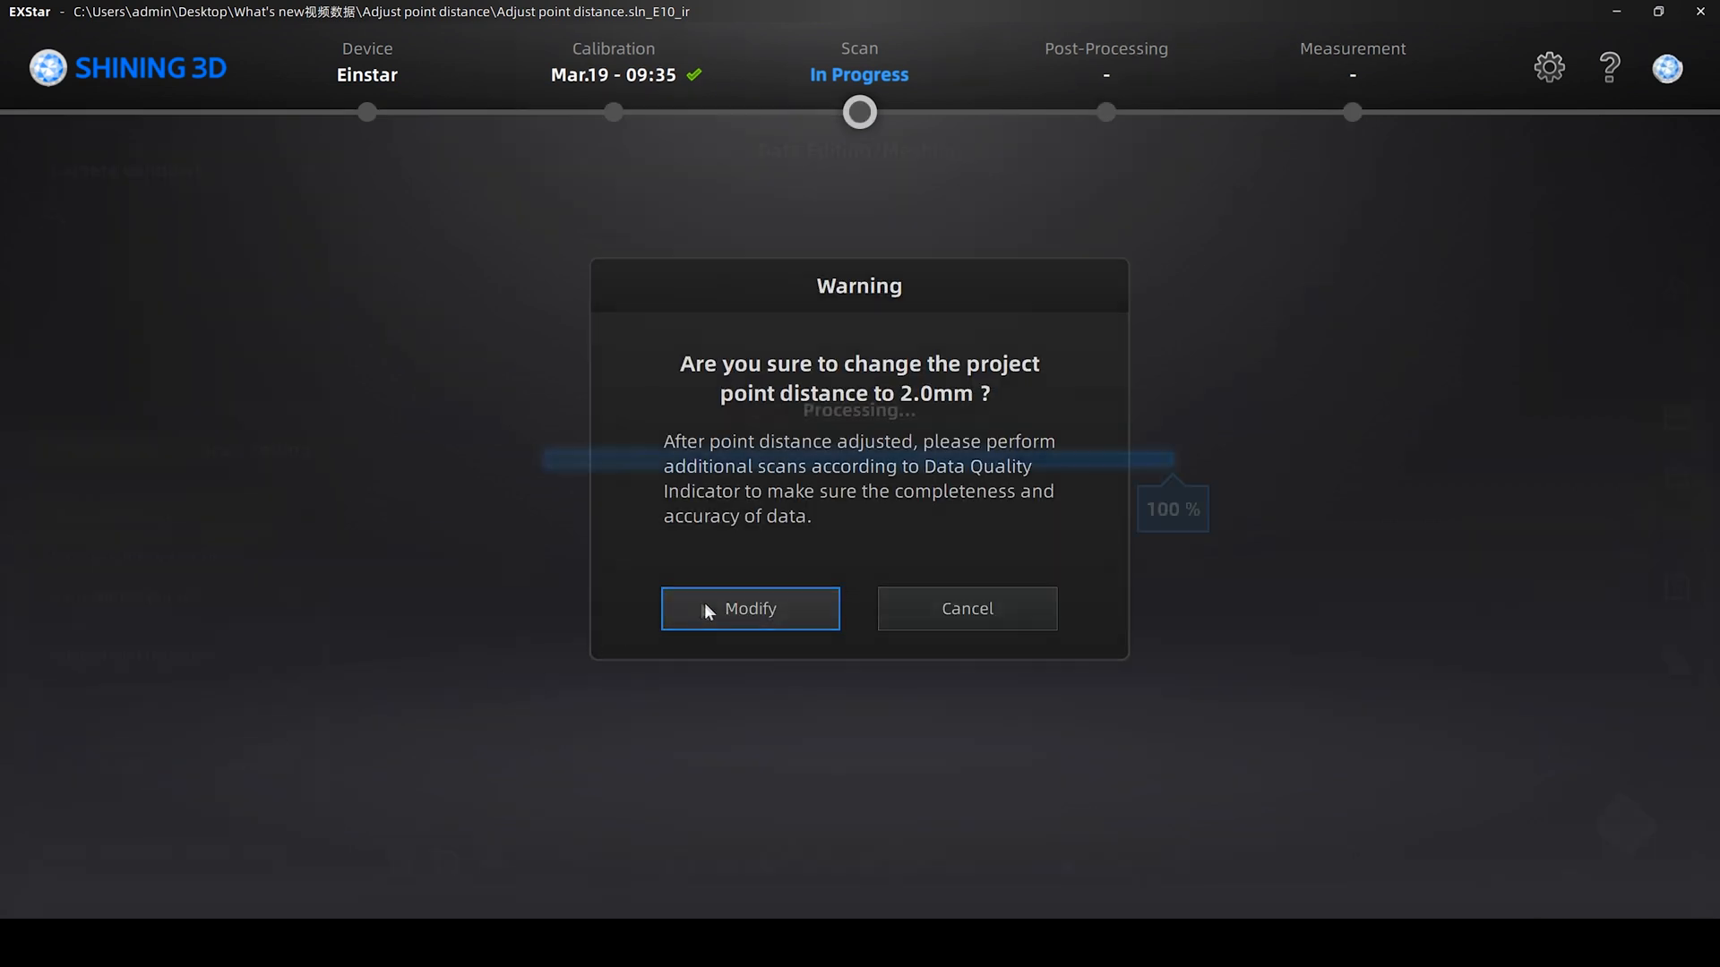
pyautogui.click(750, 609)
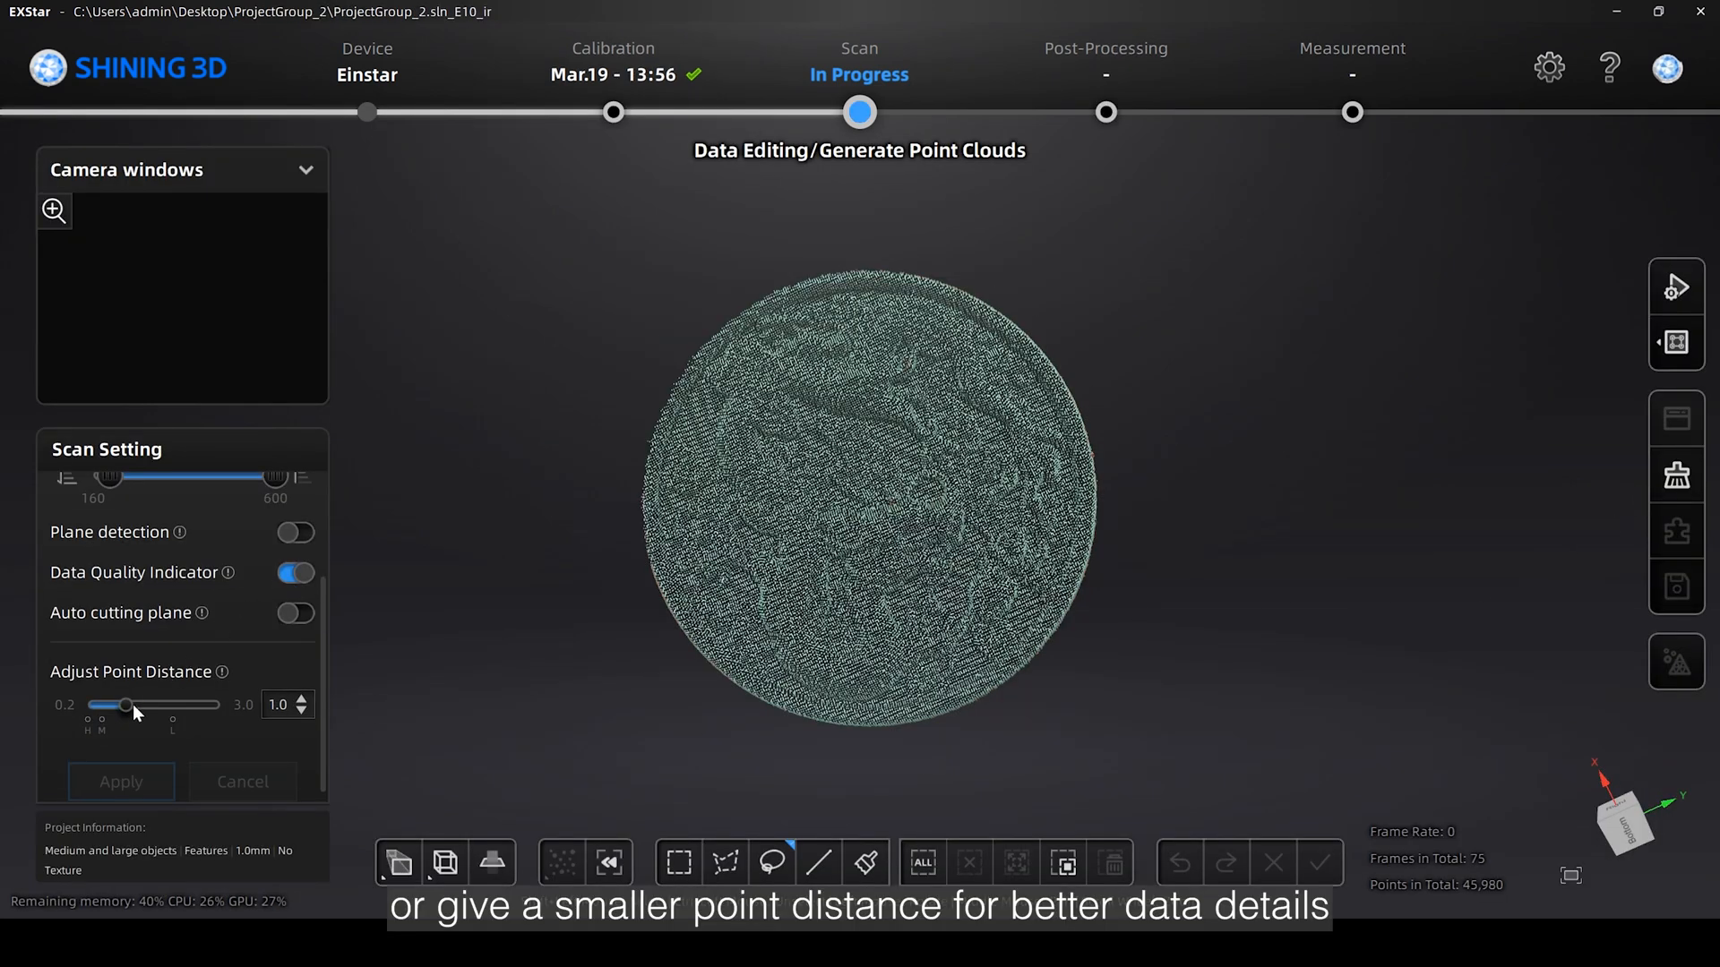
# Recalculate the second coin project with a 0.2 mm point distance.
pyautogui.moveTo(122, 705); pyautogui.dragTo(83, 705)
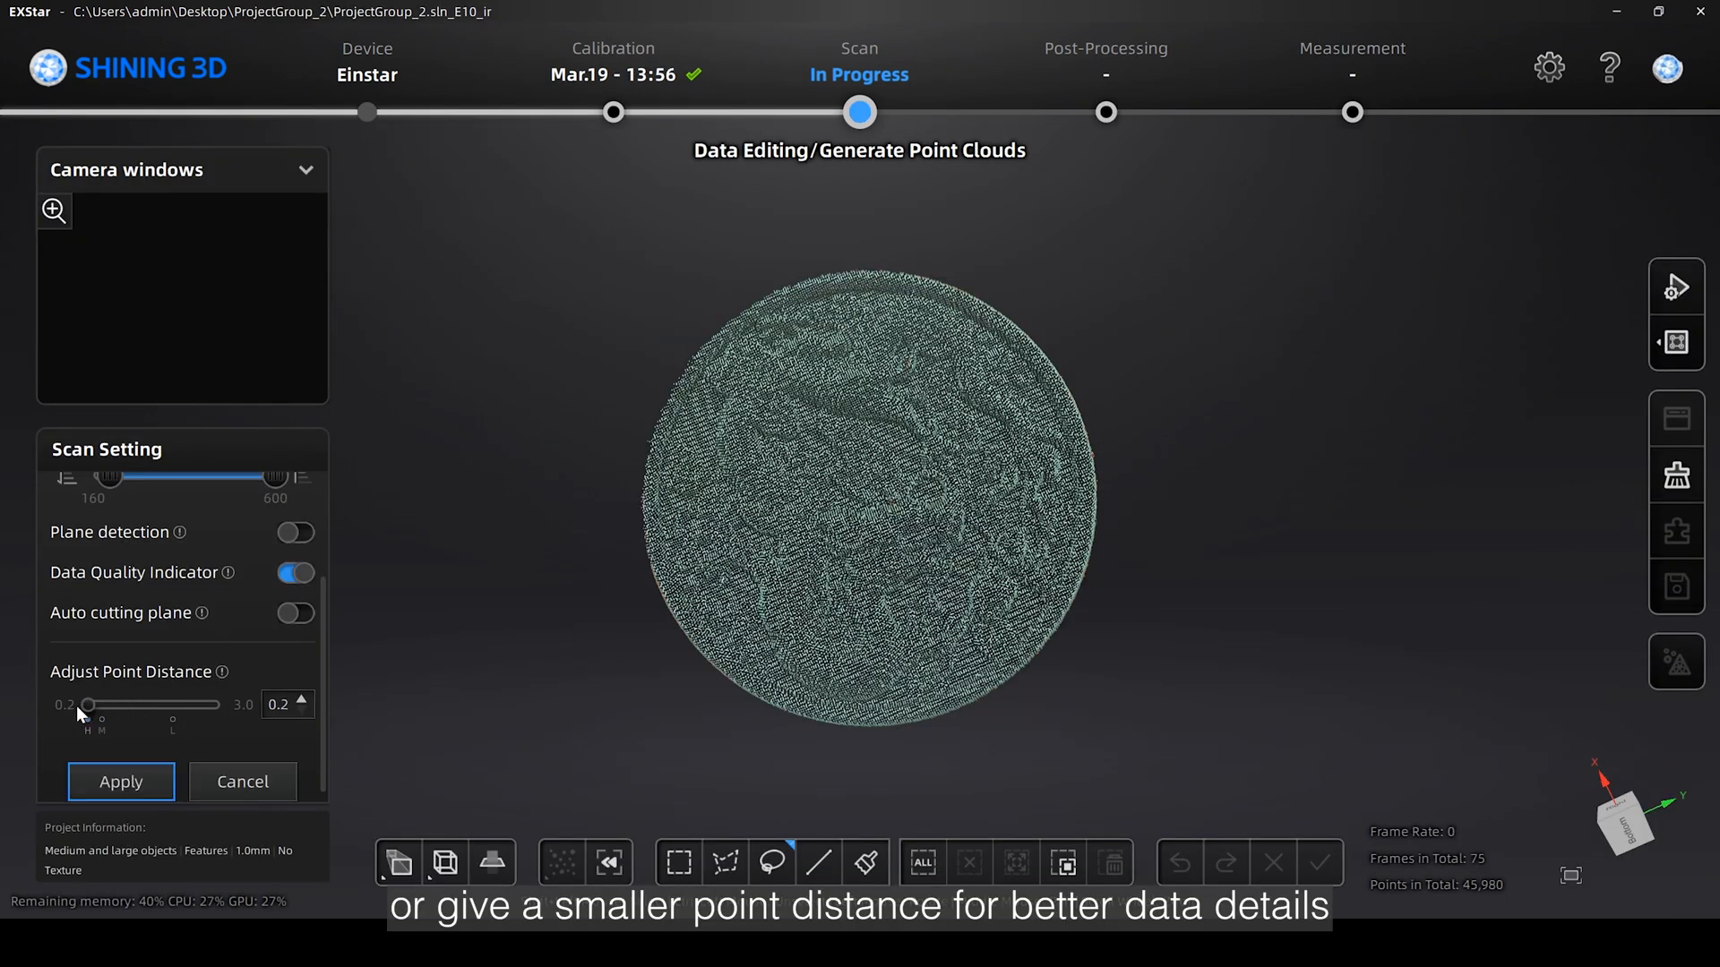
pyautogui.click(121, 782)
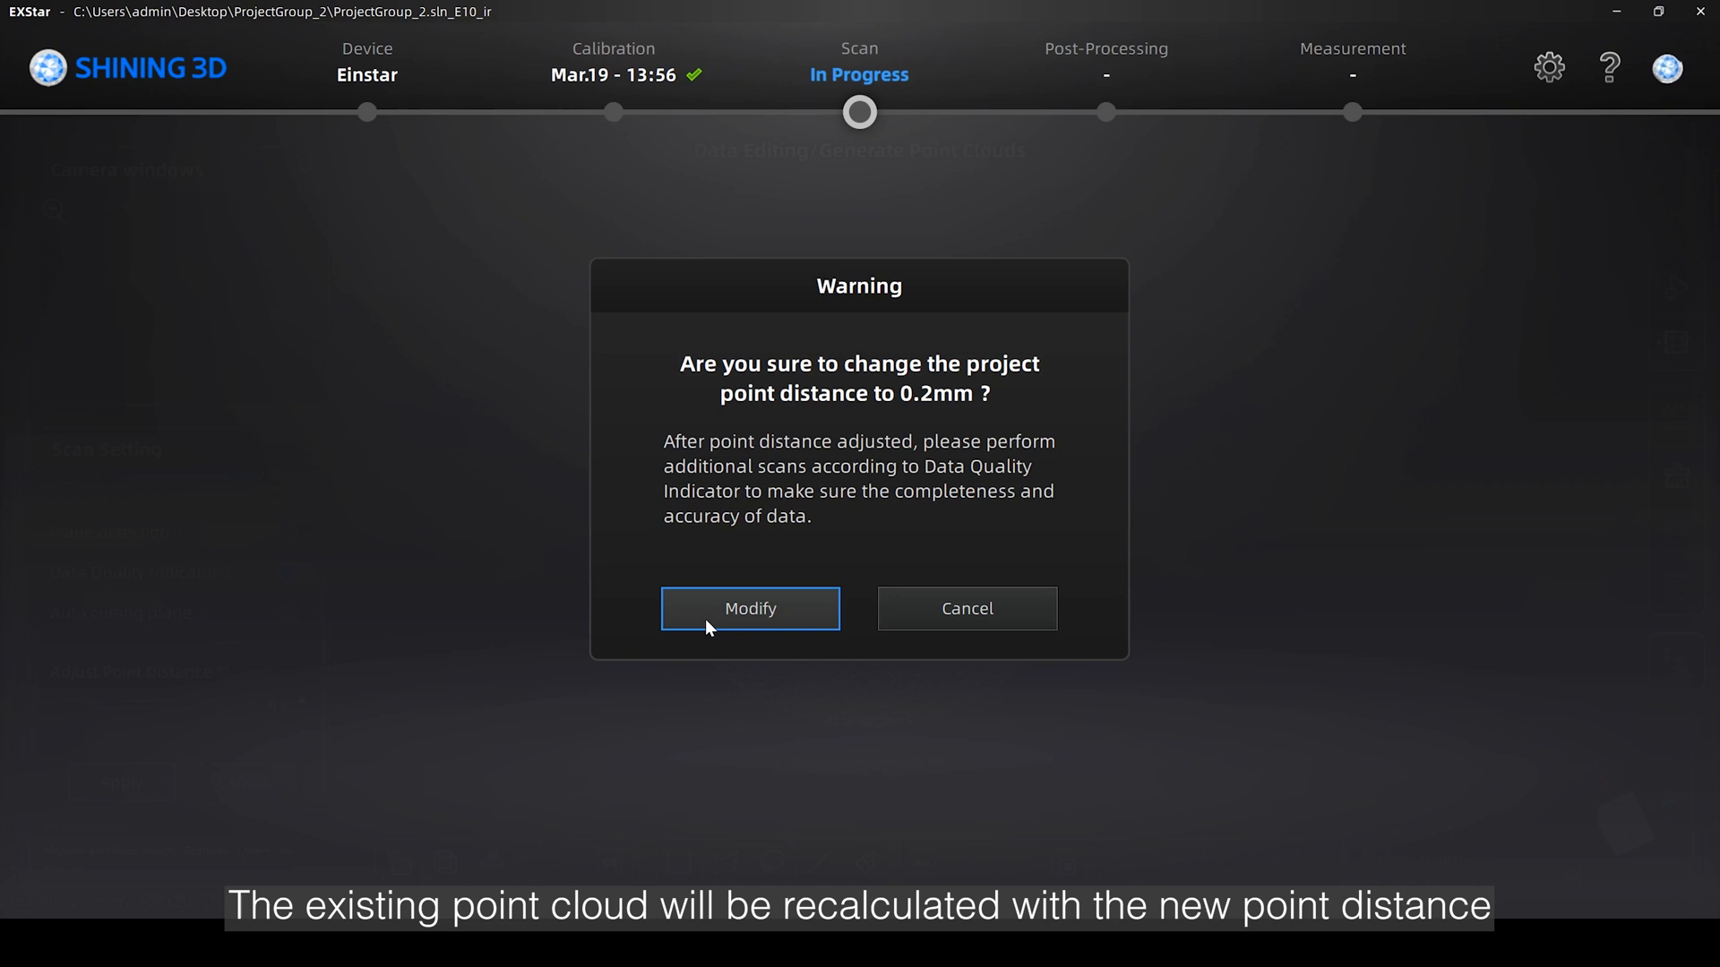
pyautogui.click(748, 609)
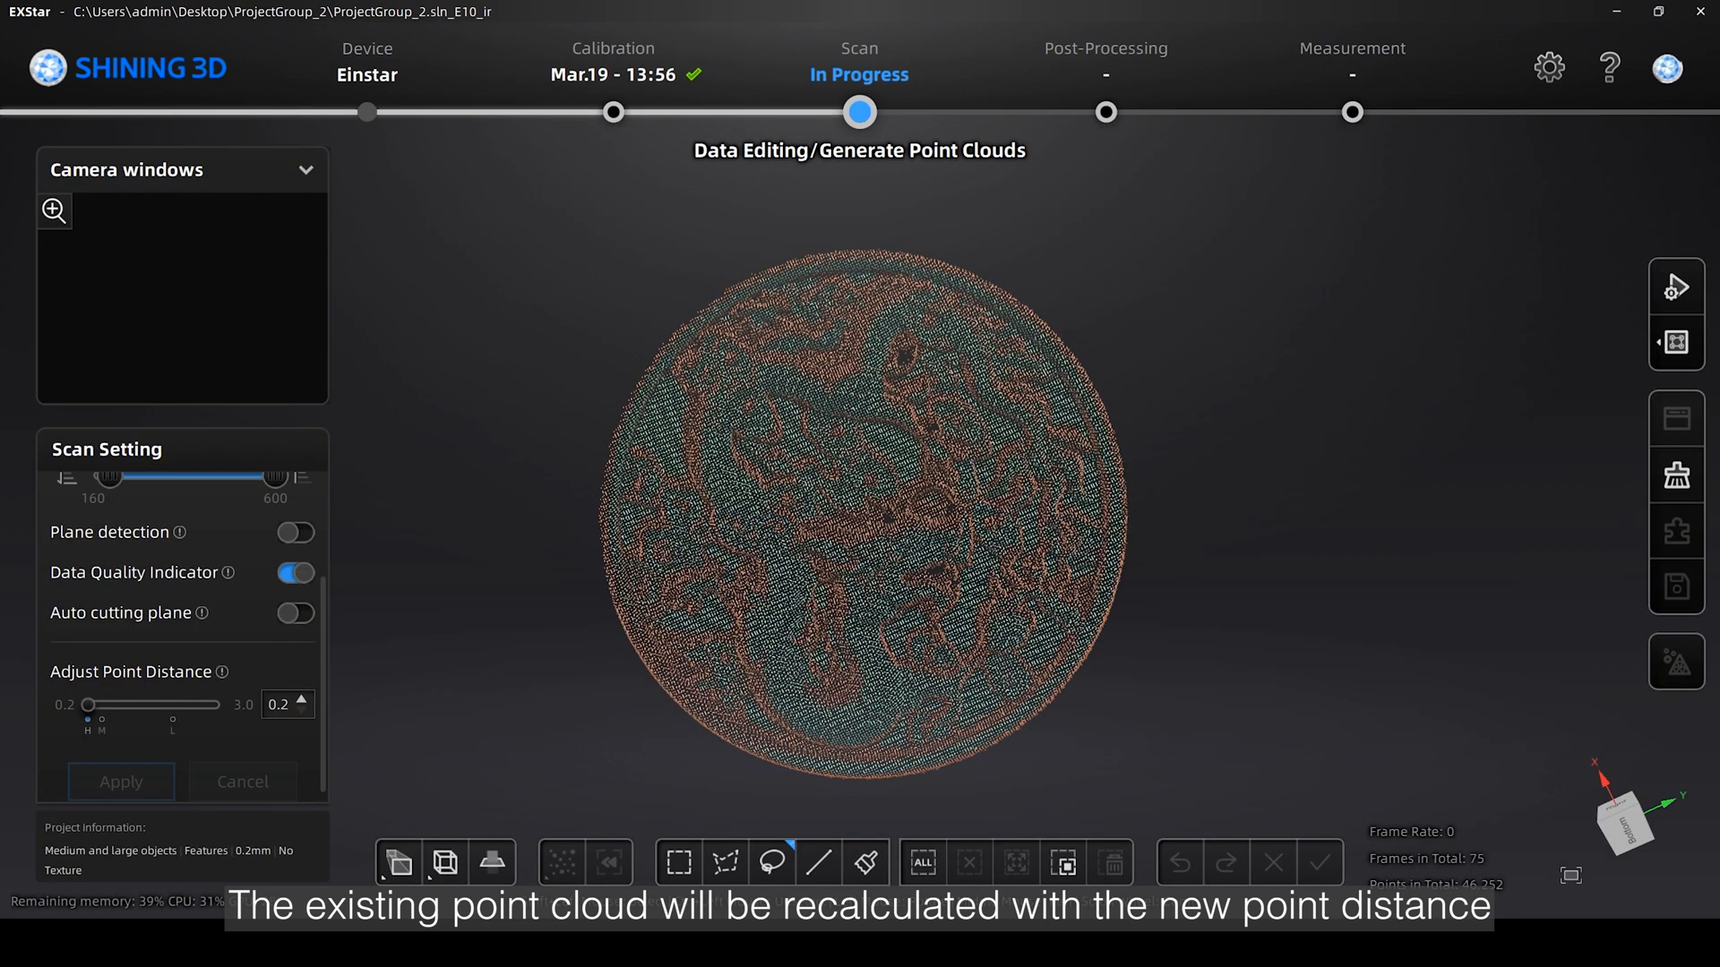
pyautogui.click(1675, 288)
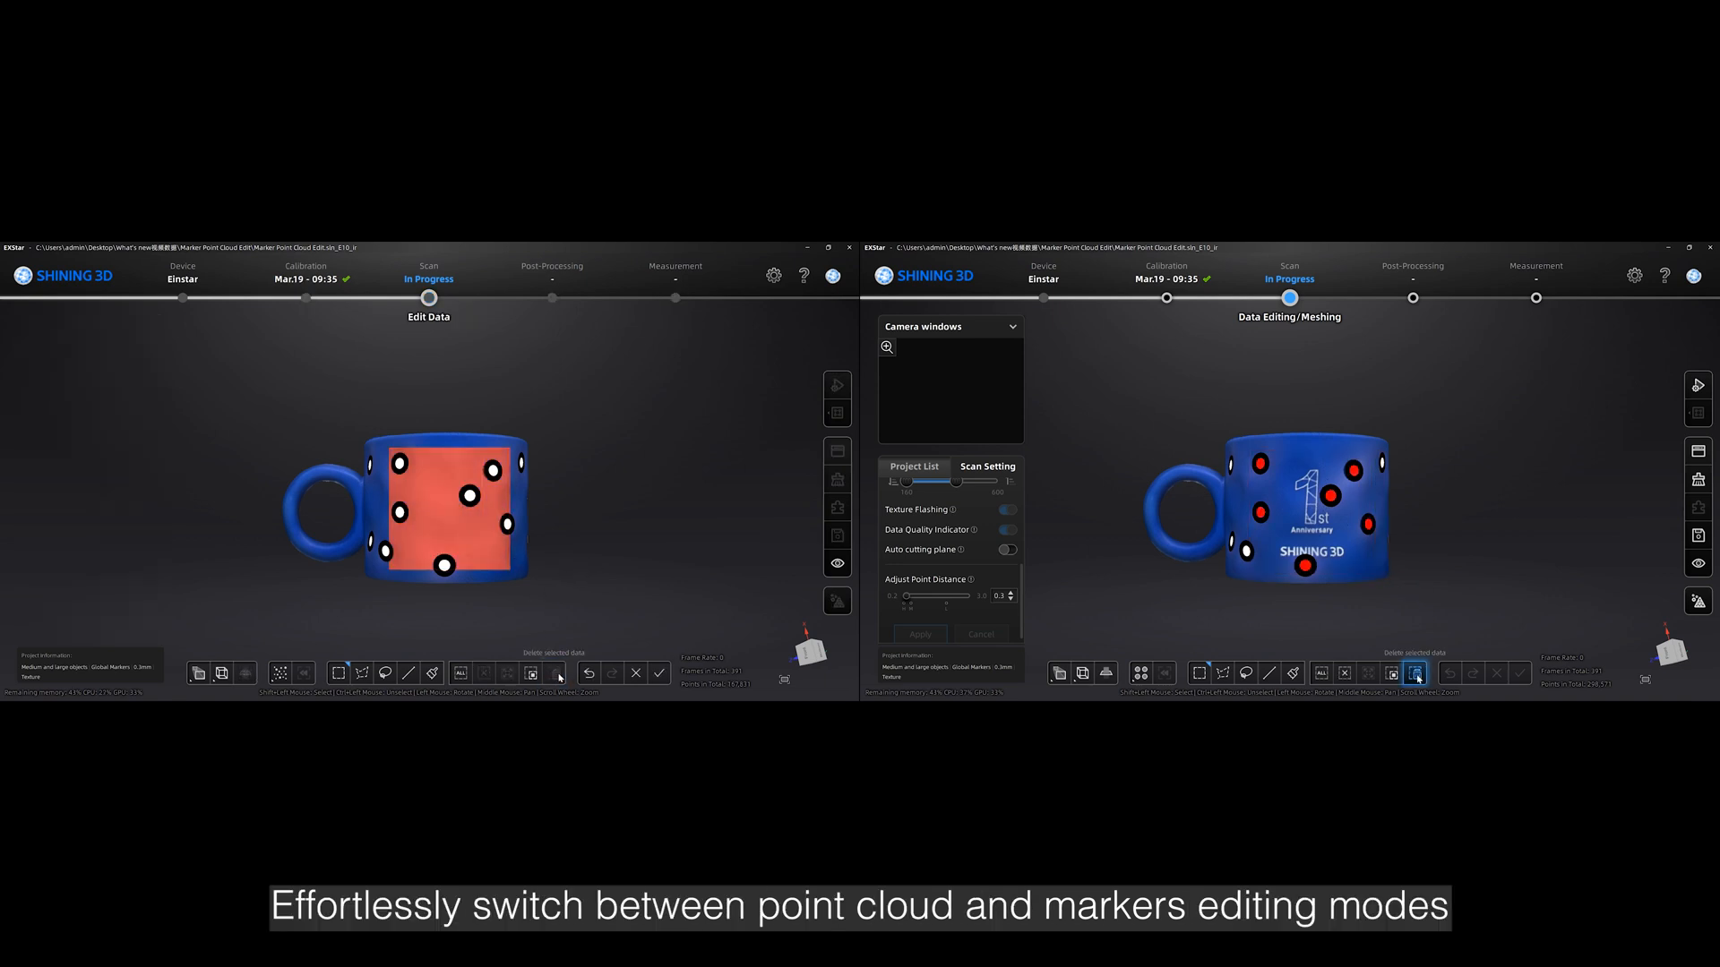
# Switch the mug scan into marker editing mode.
pyautogui.click(1414, 674)
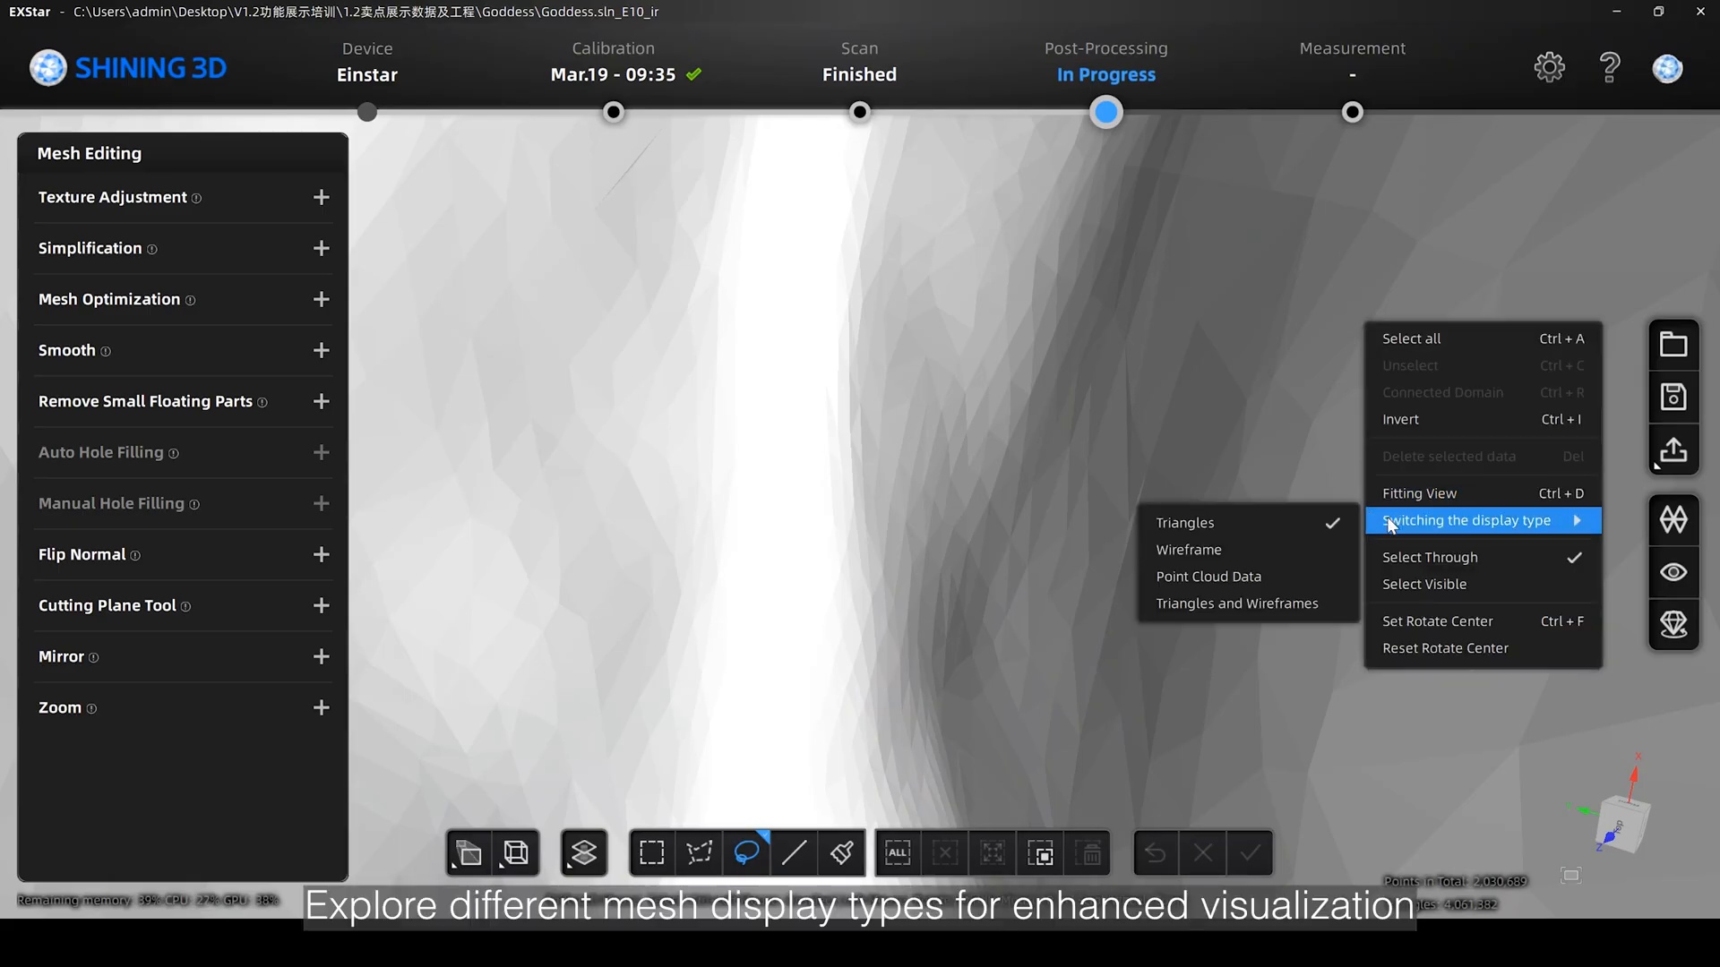
# Switch the Goddess scan's display type from wireframe to triangles.
pyautogui.click(1187, 549)
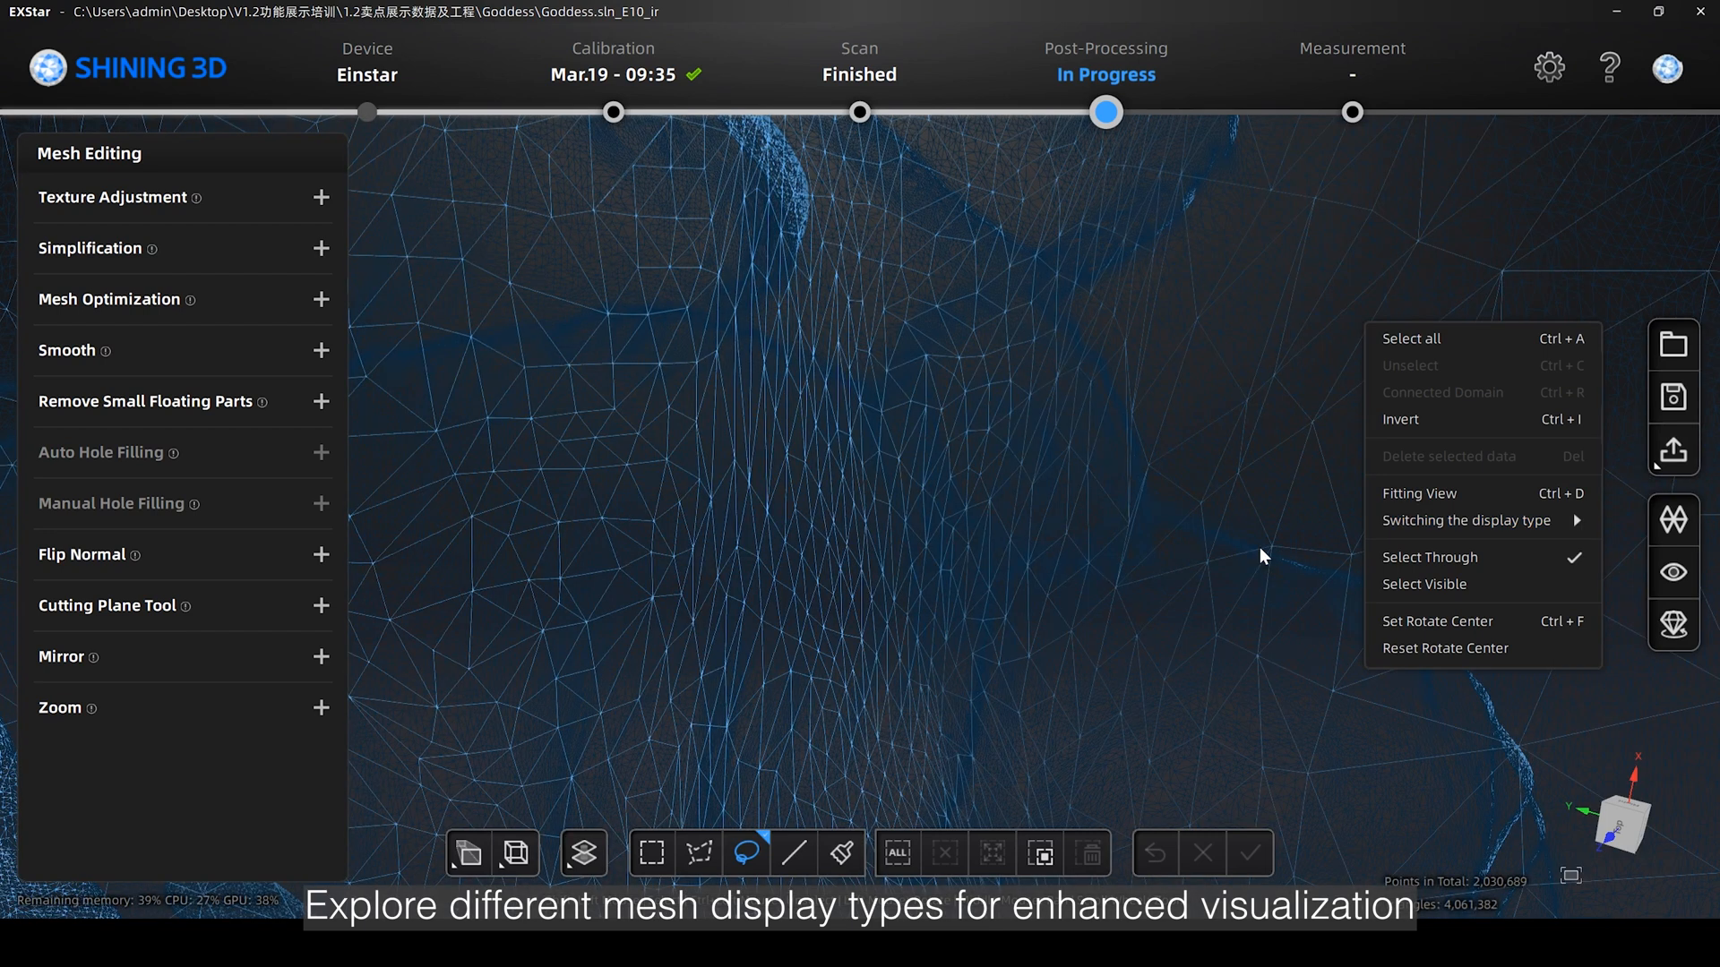
pyautogui.moveTo(1465, 520)
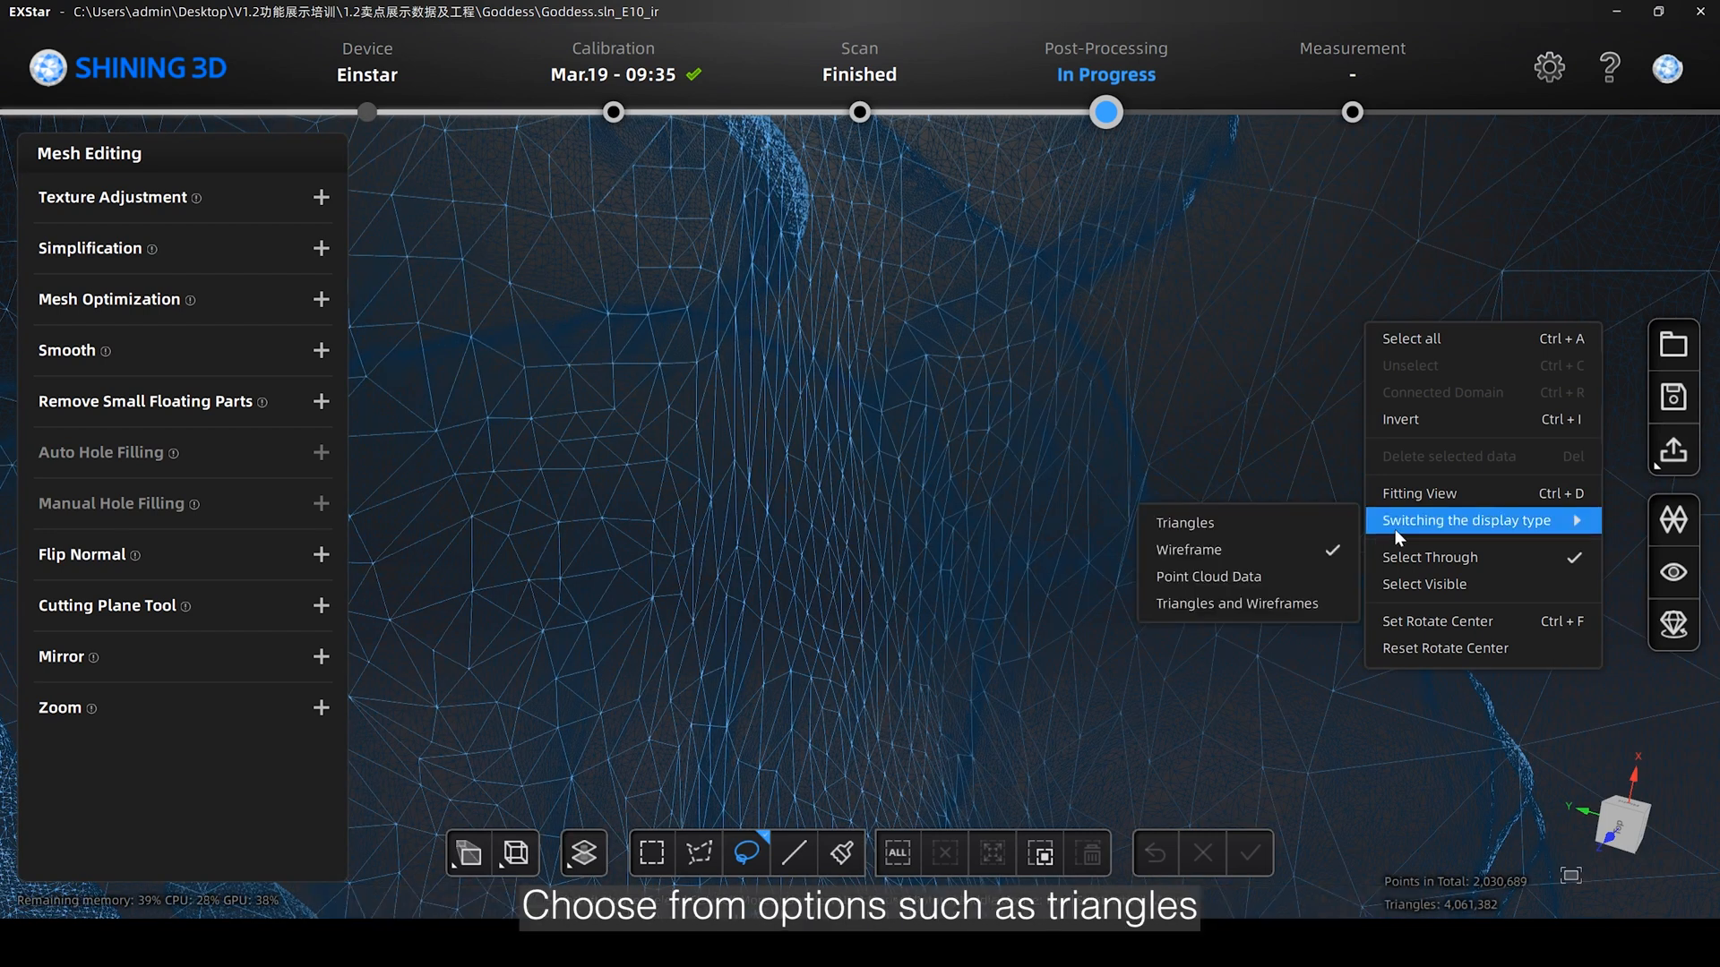
pyautogui.click(1207, 576)
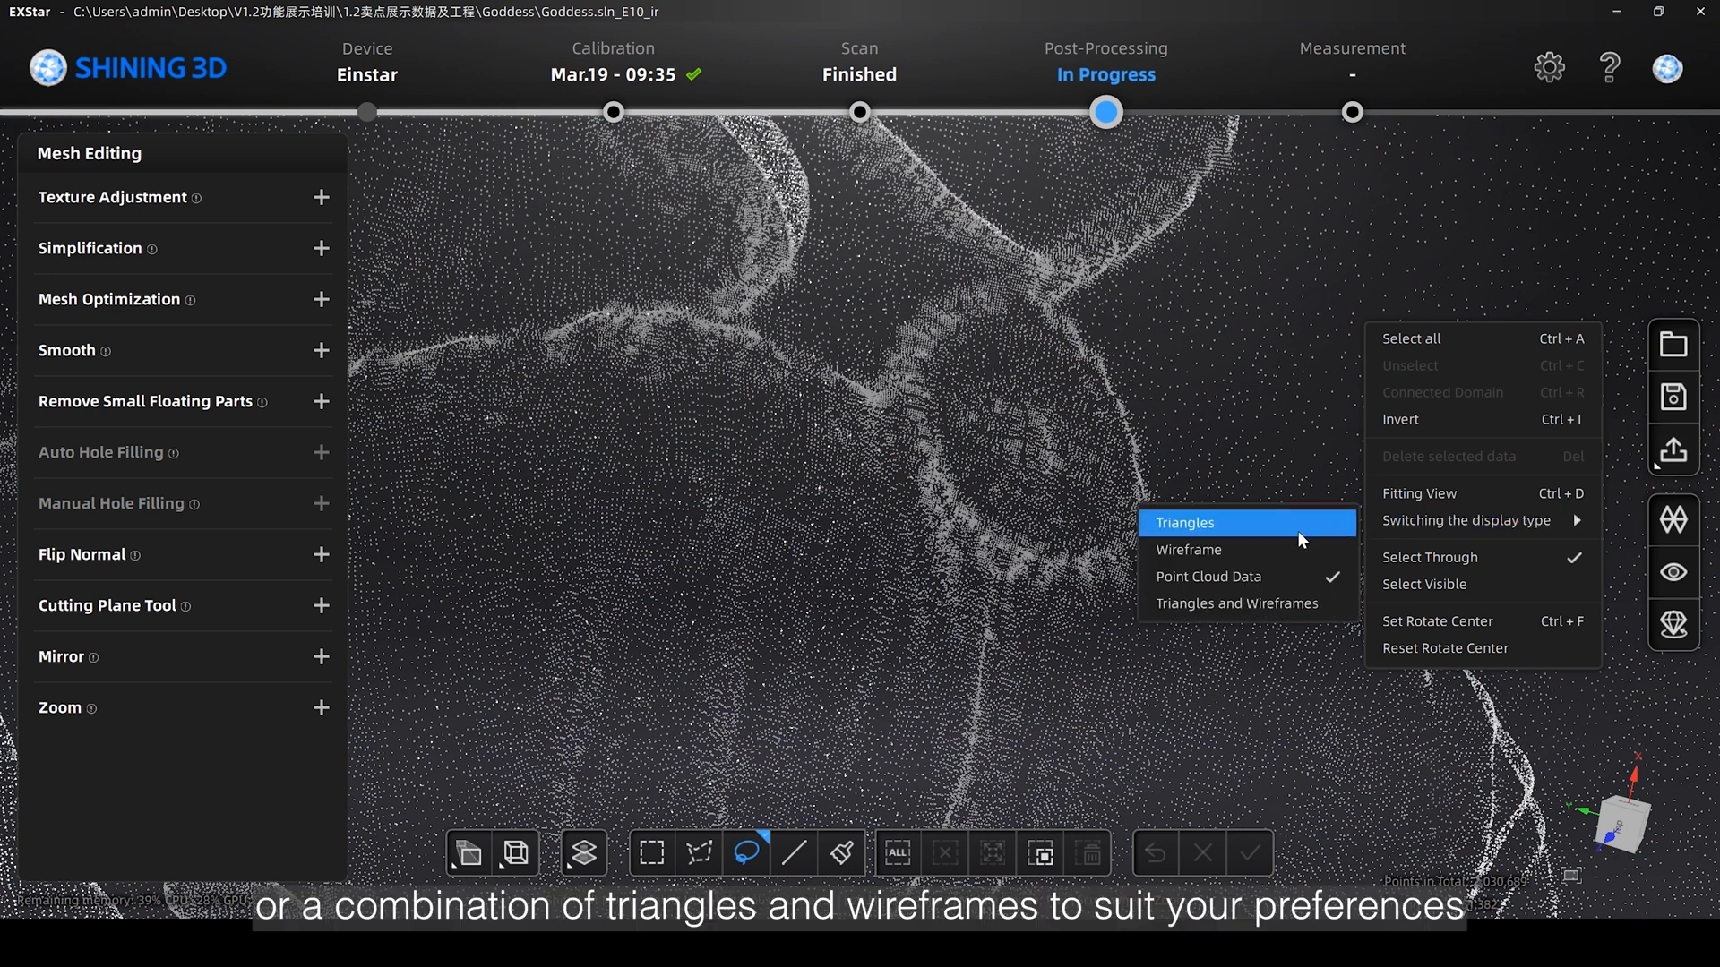
pyautogui.click(1183, 522)
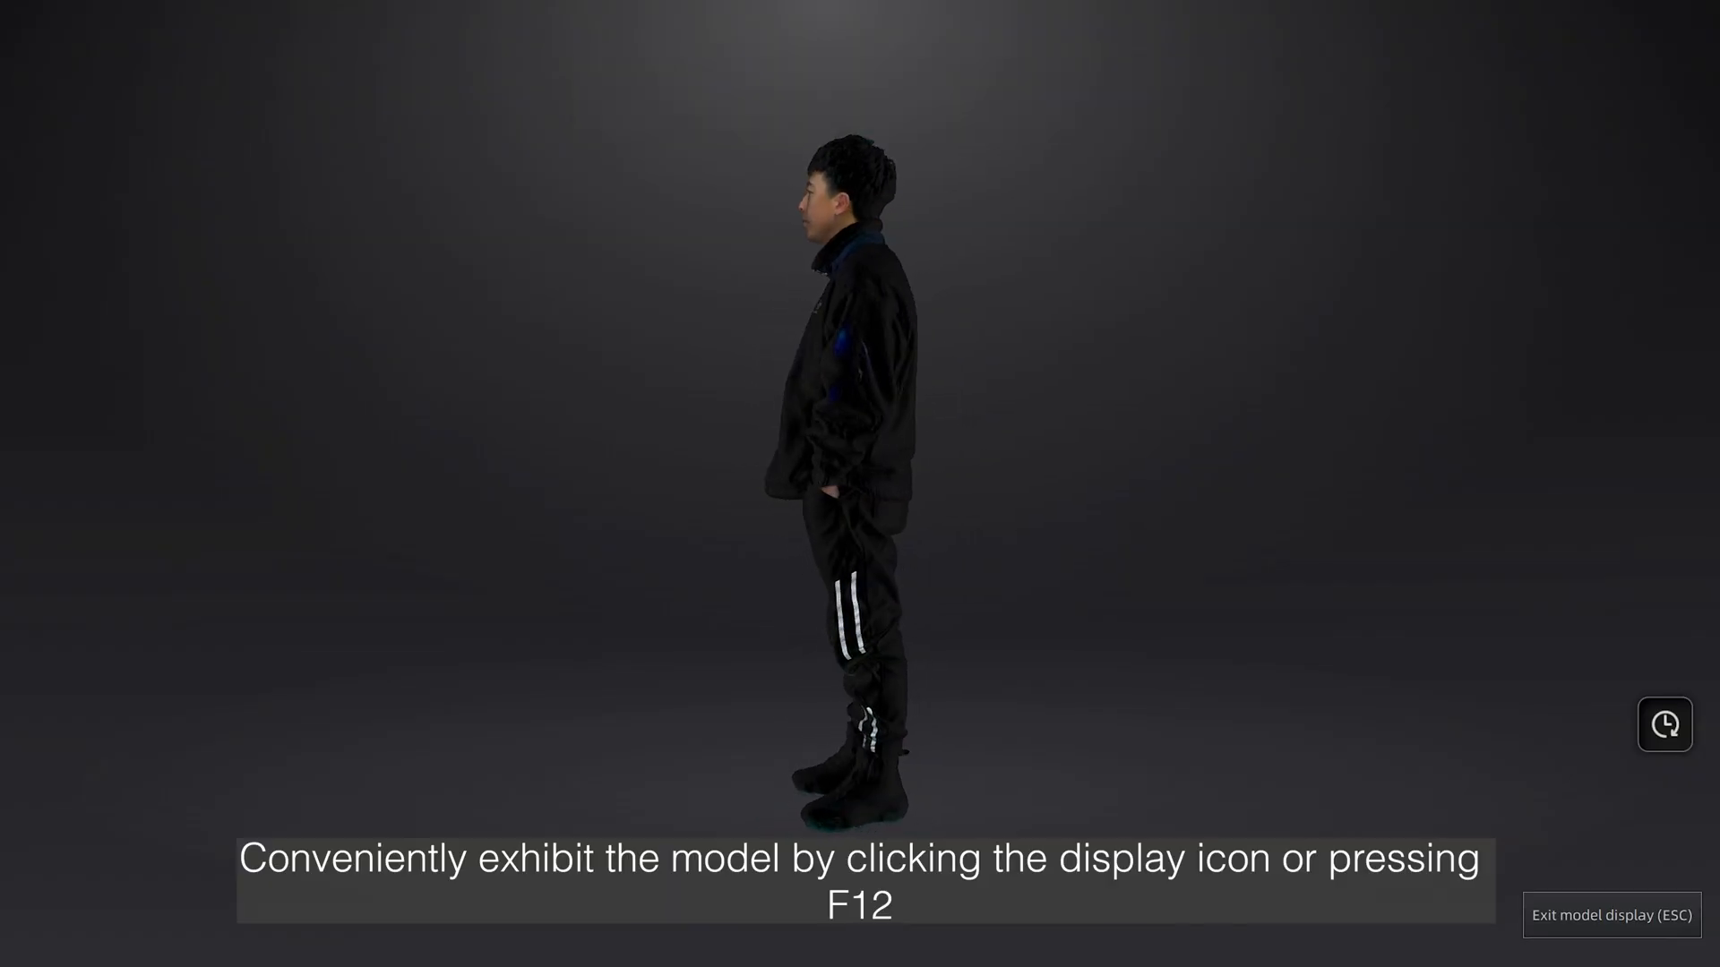
# Set the full-screen model display's rotation speed to Med.
pyautogui.click(1662, 724)
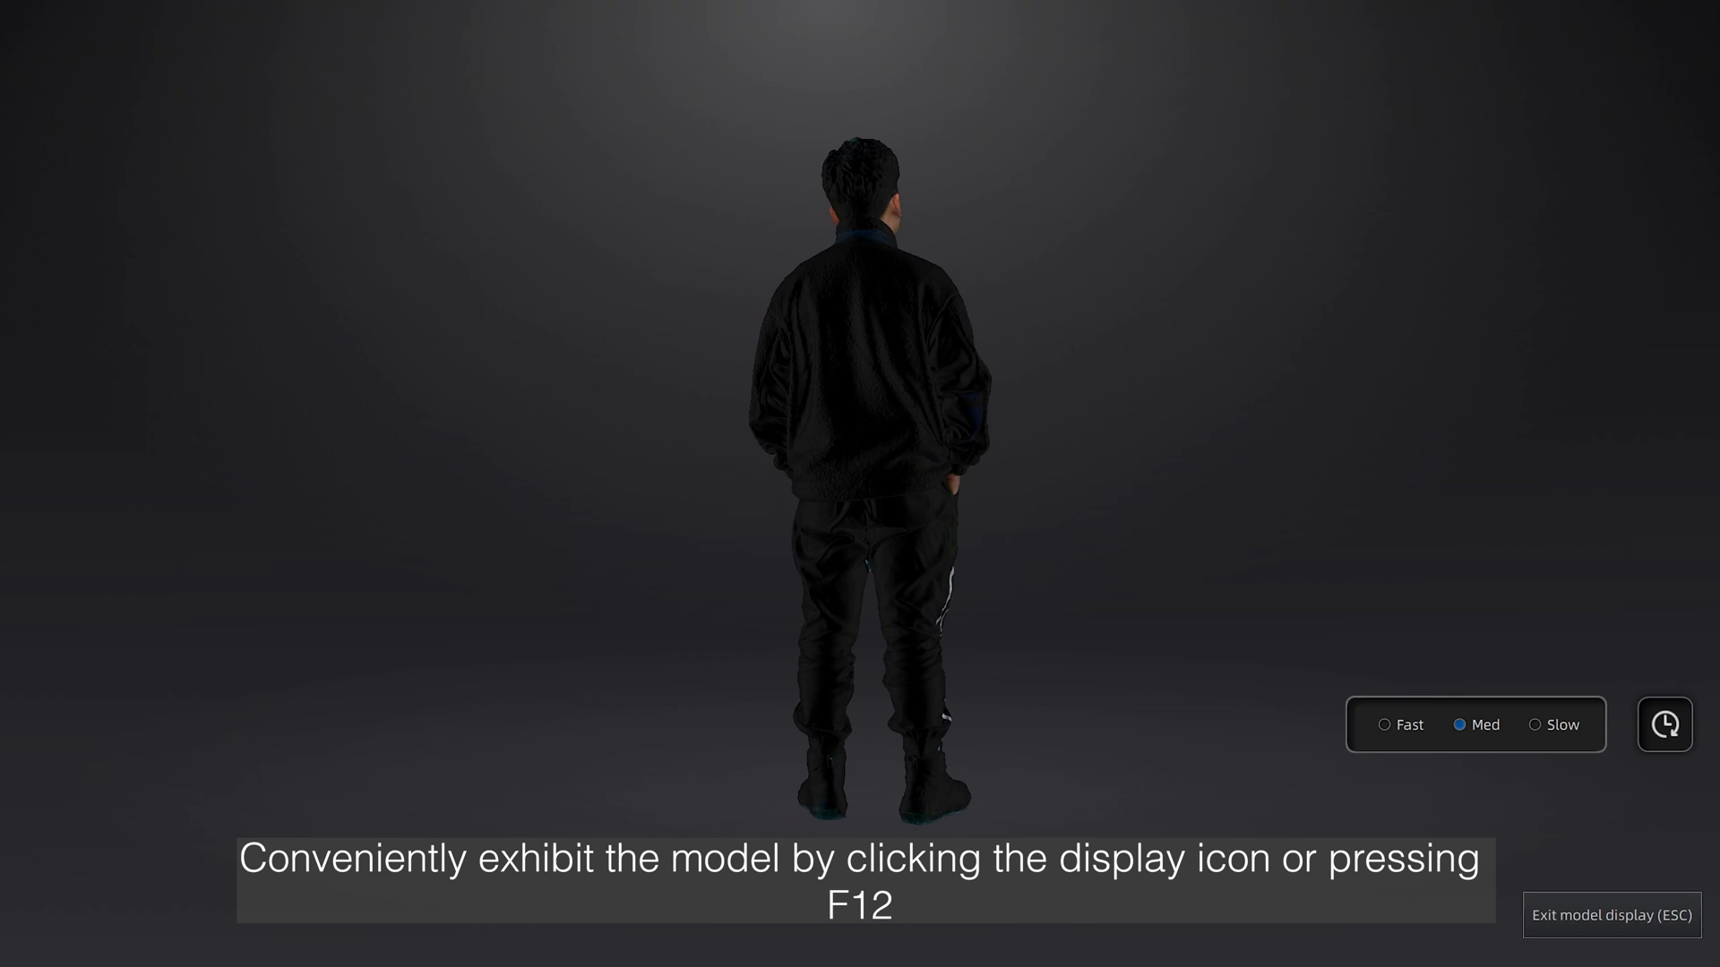
pyautogui.click(1386, 725)
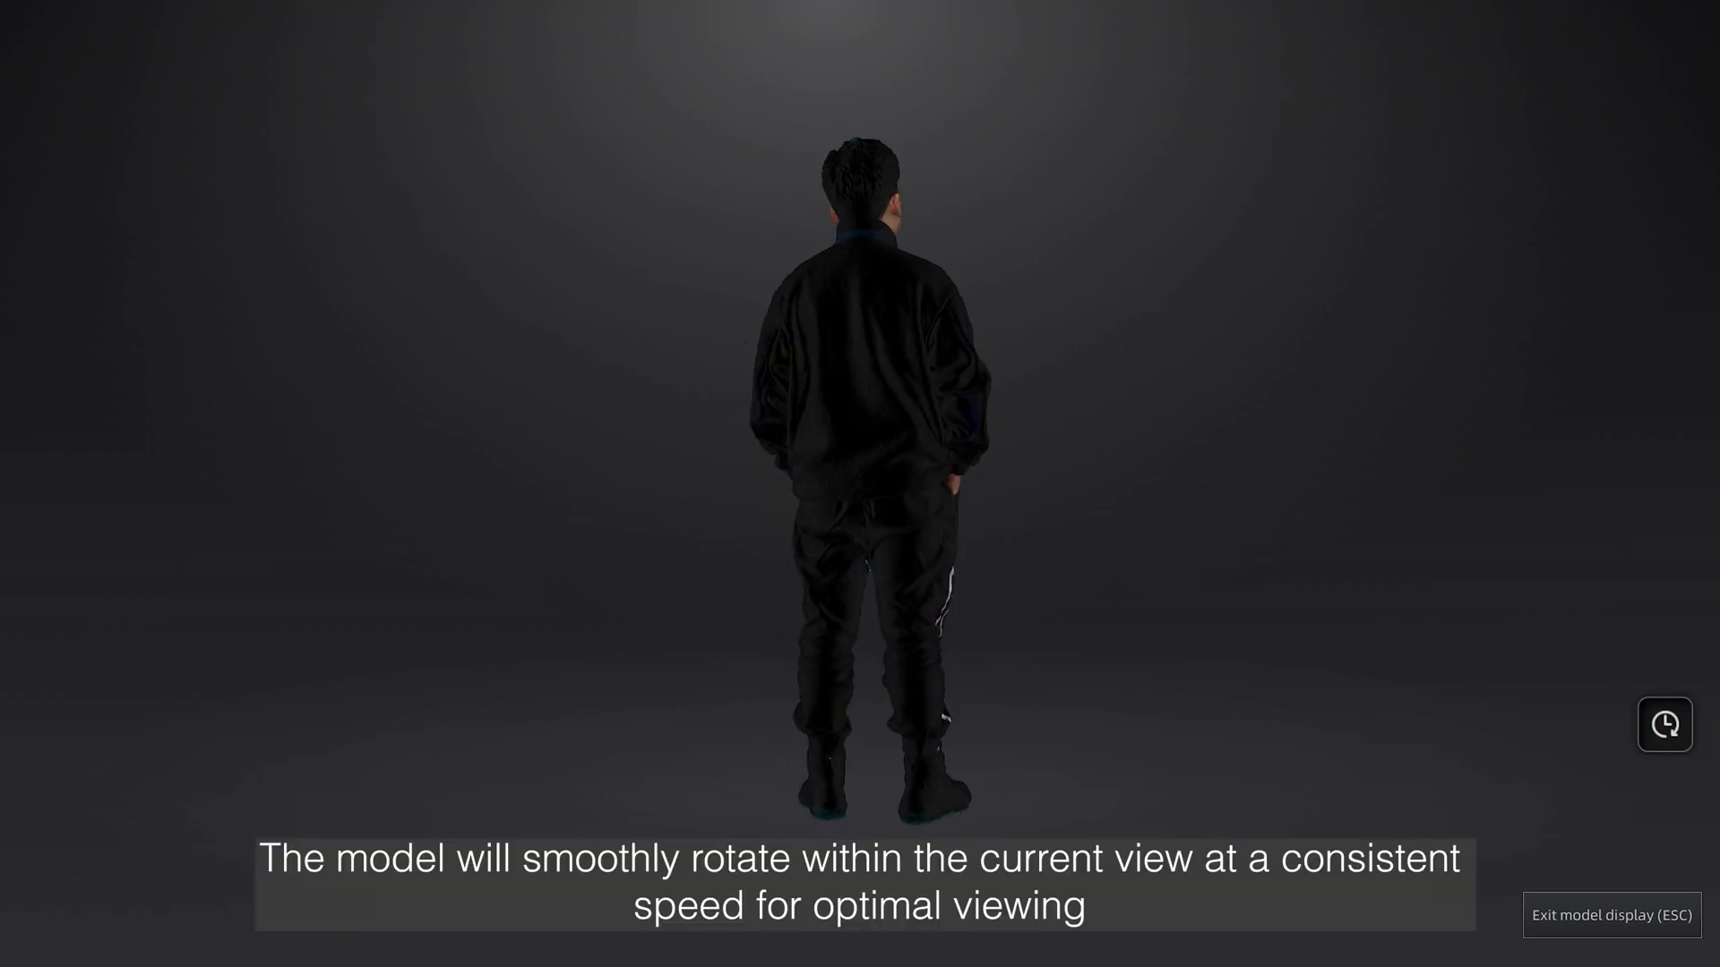
pyautogui.click(1608, 914)
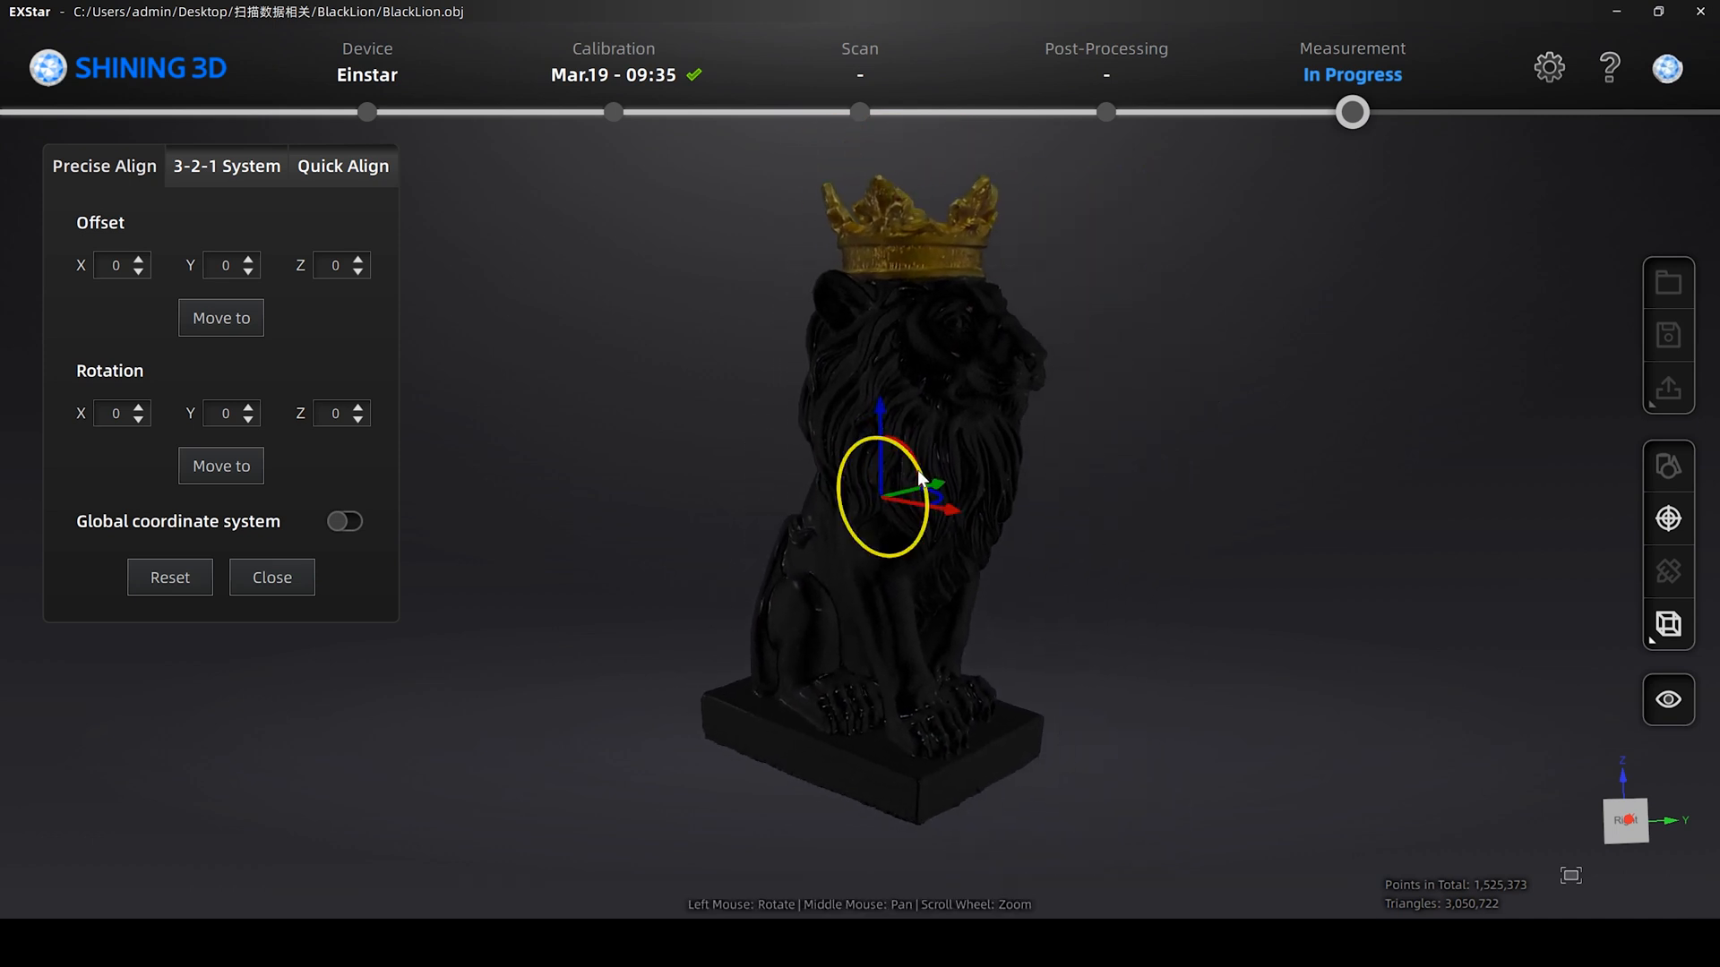
# Rotate the lion statue, then Quick Align it to the world coordinates.
pyautogui.moveTo(878, 493); pyautogui.dragTo(944, 488)
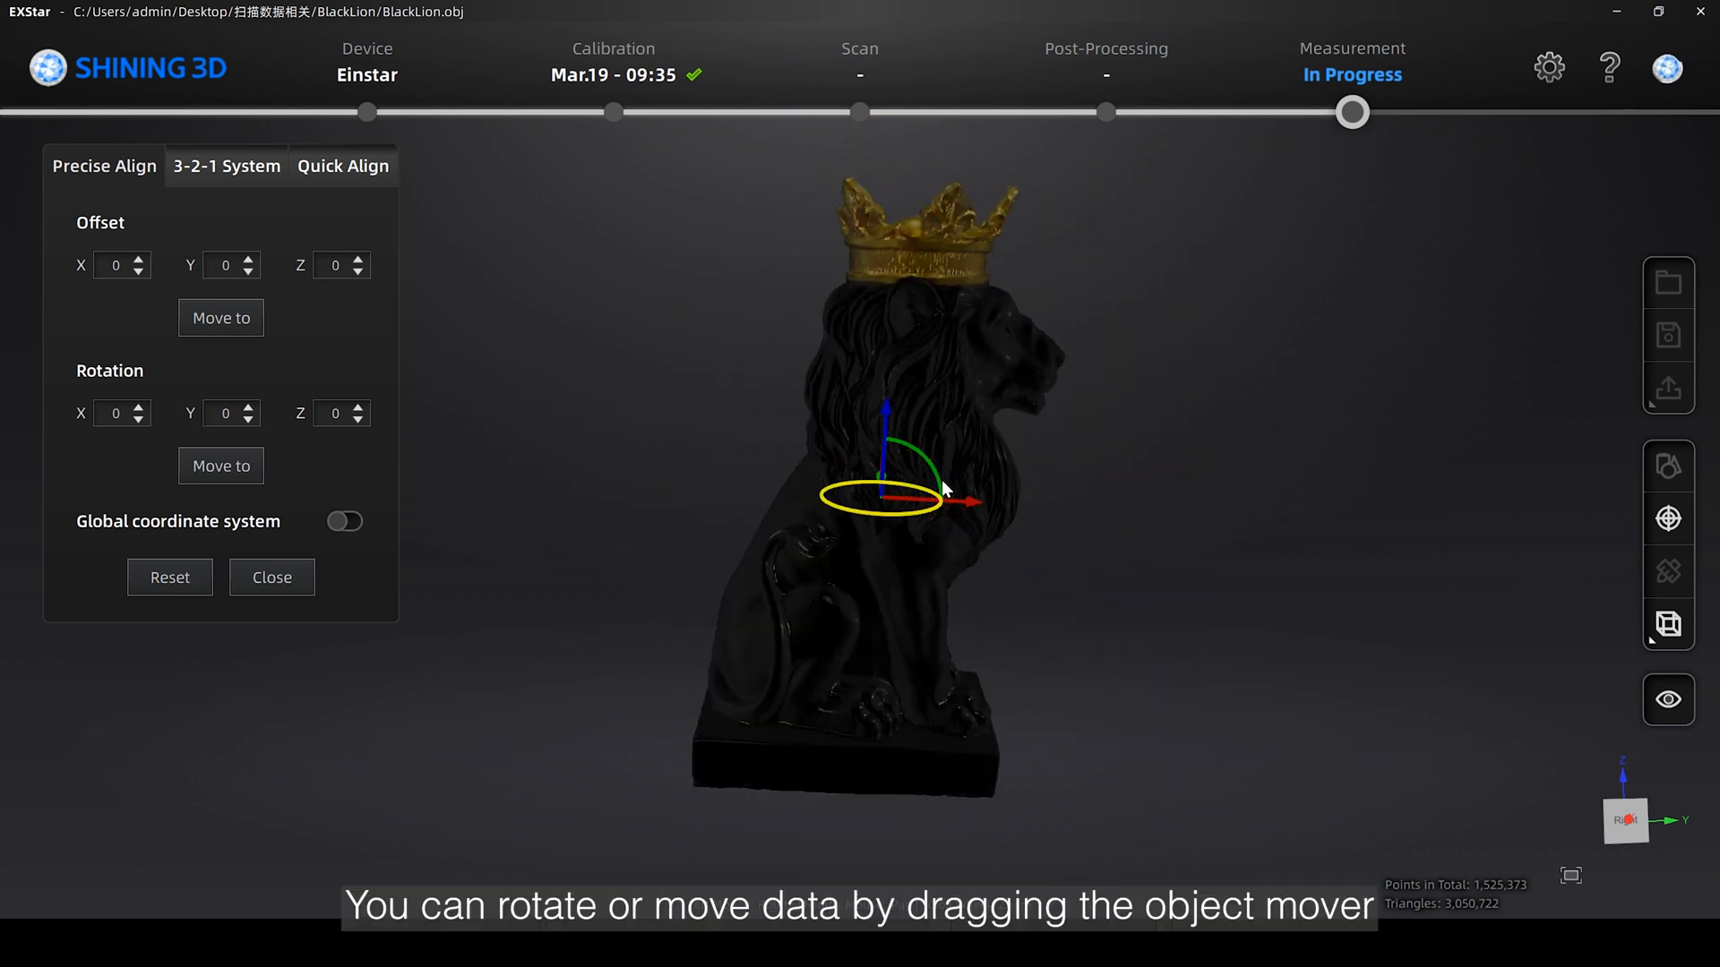
pyautogui.click(1667, 518)
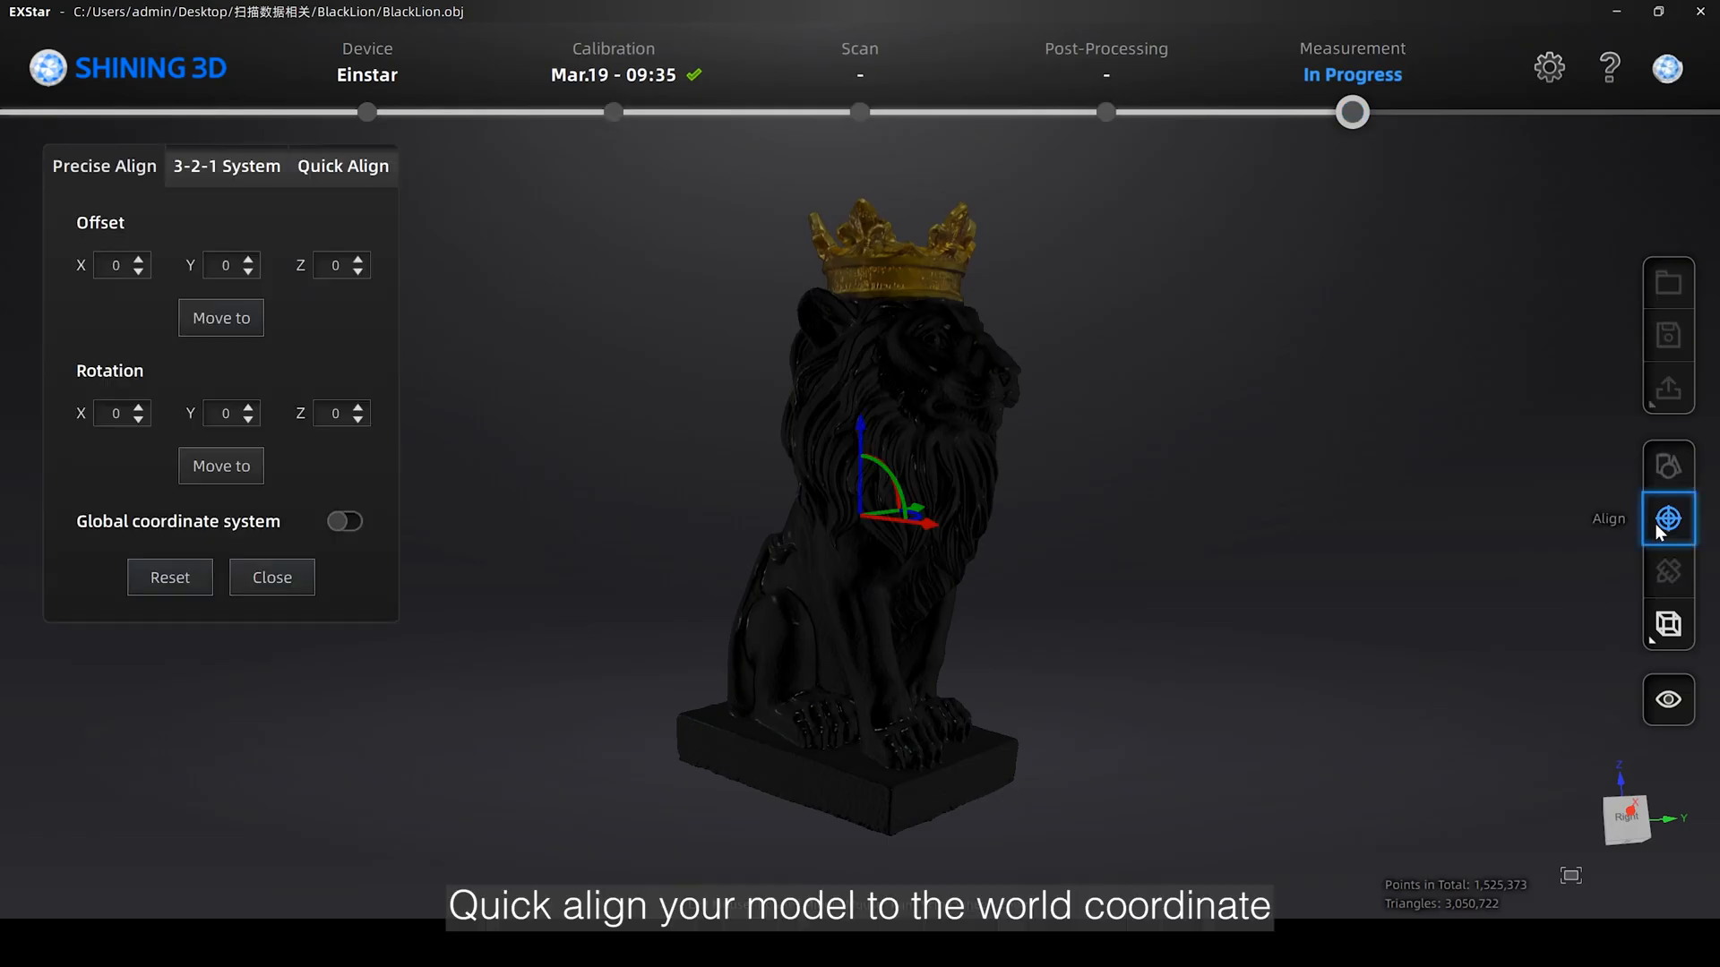
pyautogui.click(341, 166)
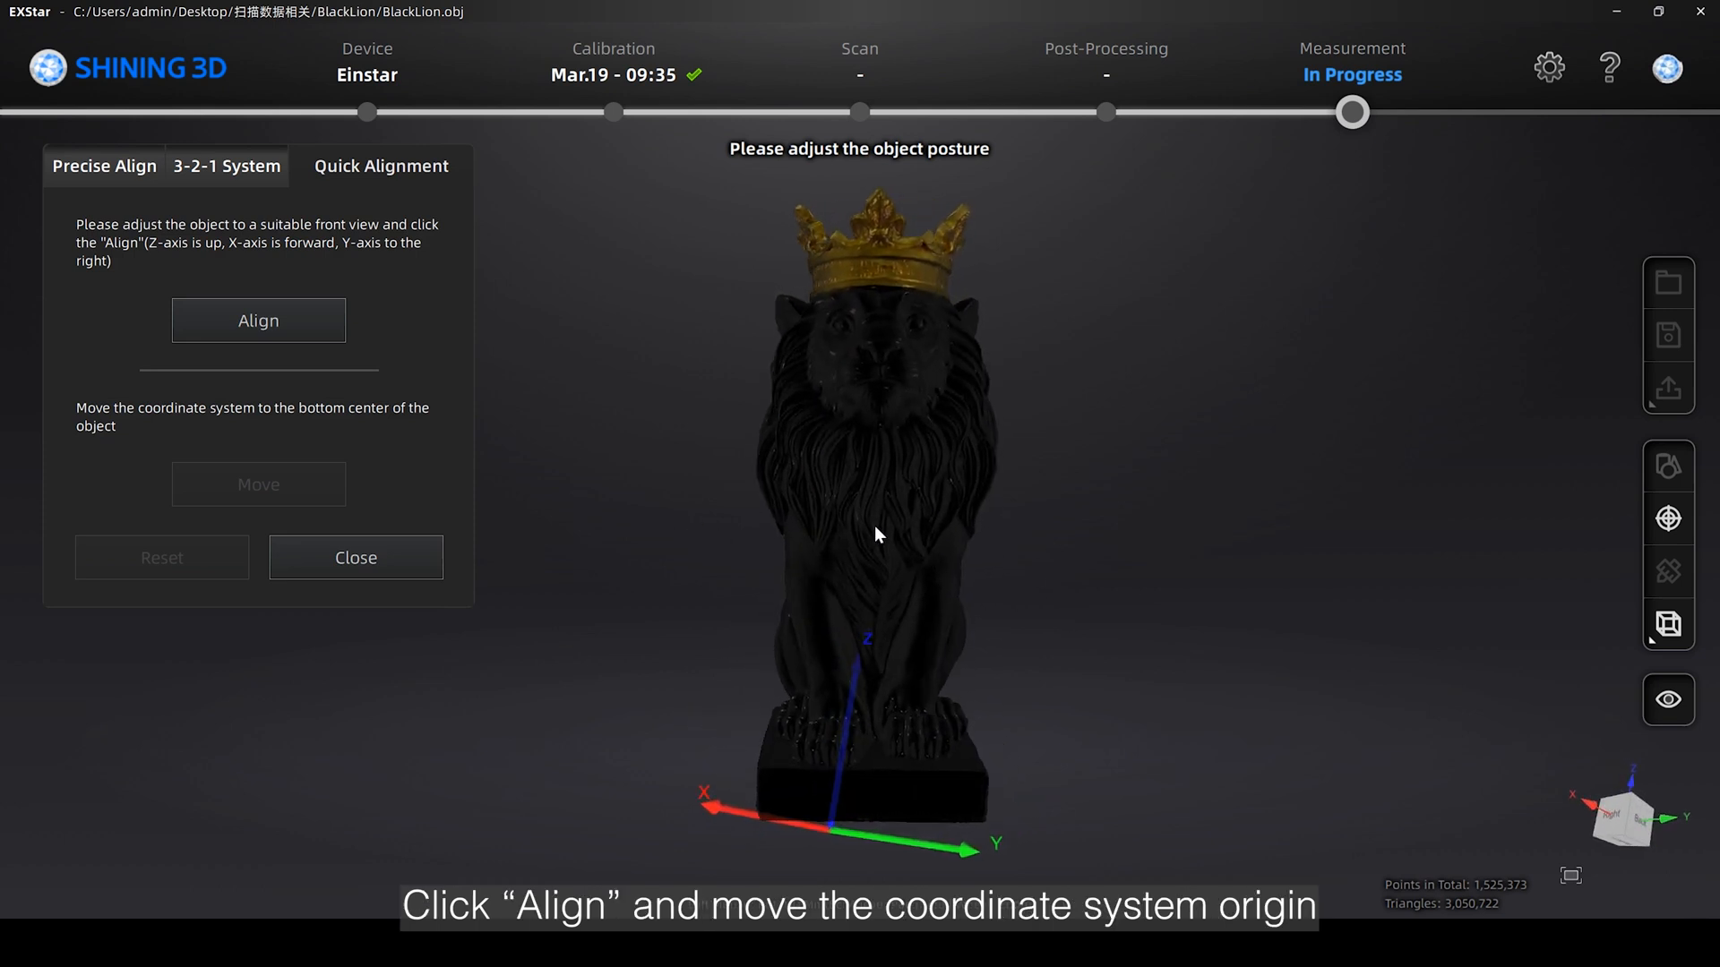
pyautogui.click(258, 321)
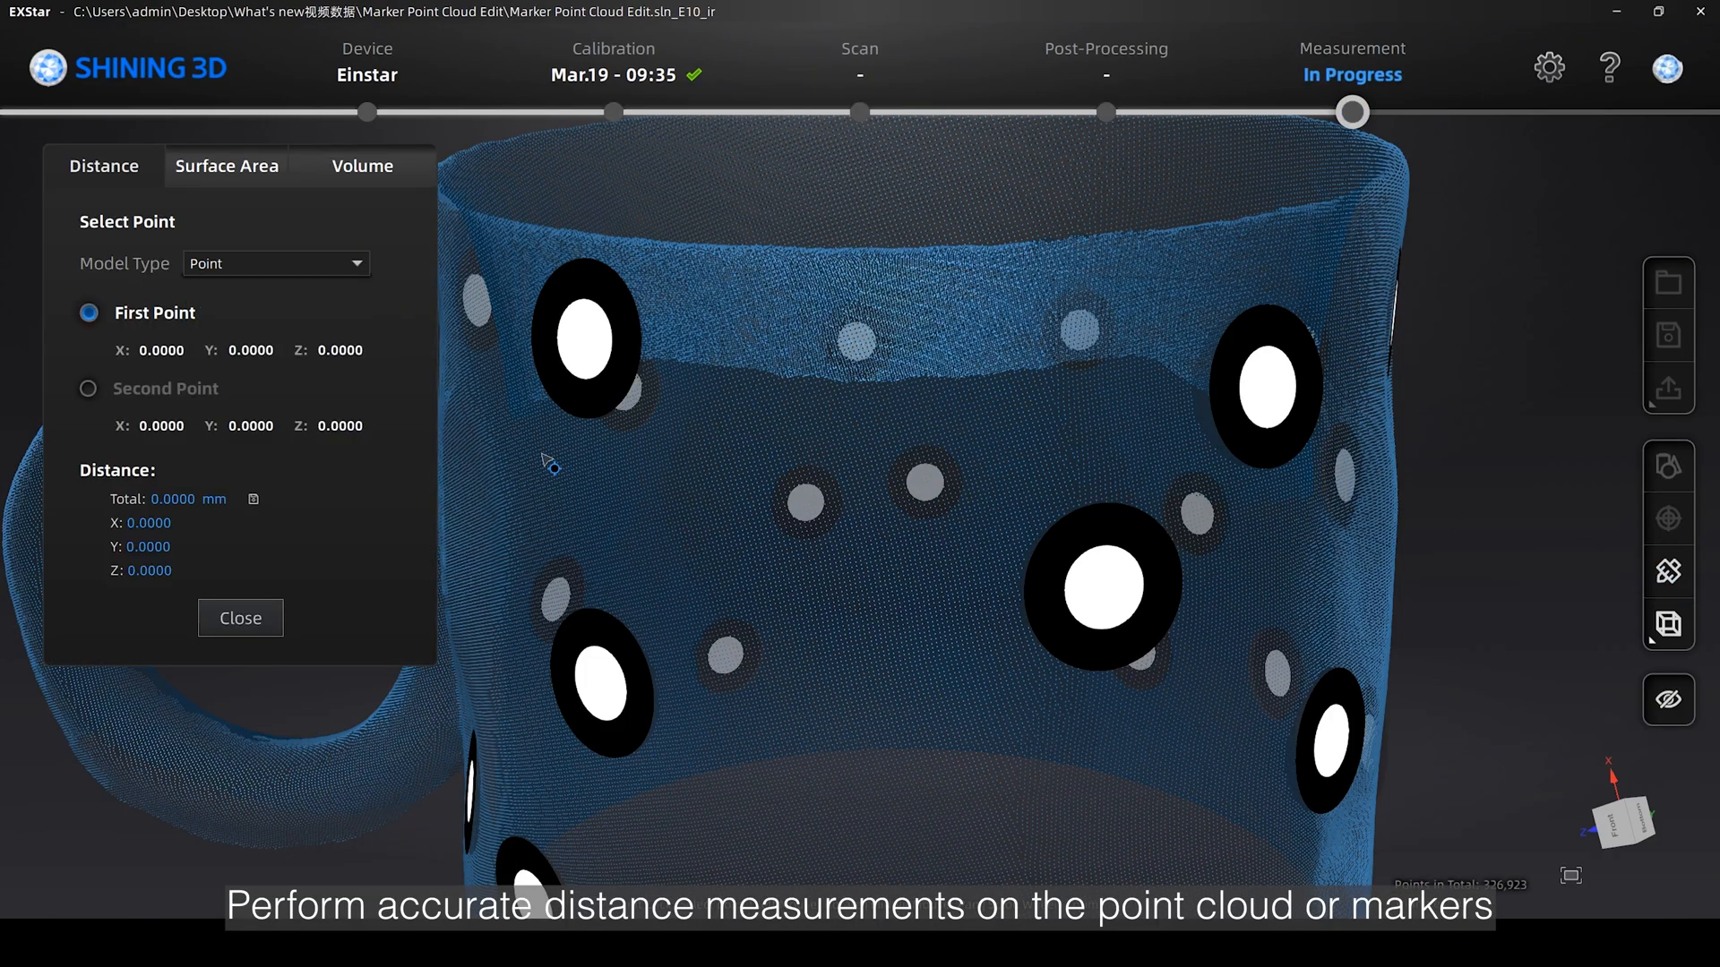
# Measure distance between two mug points, then use a marker as the second point.
pyautogui.click(1267, 497)
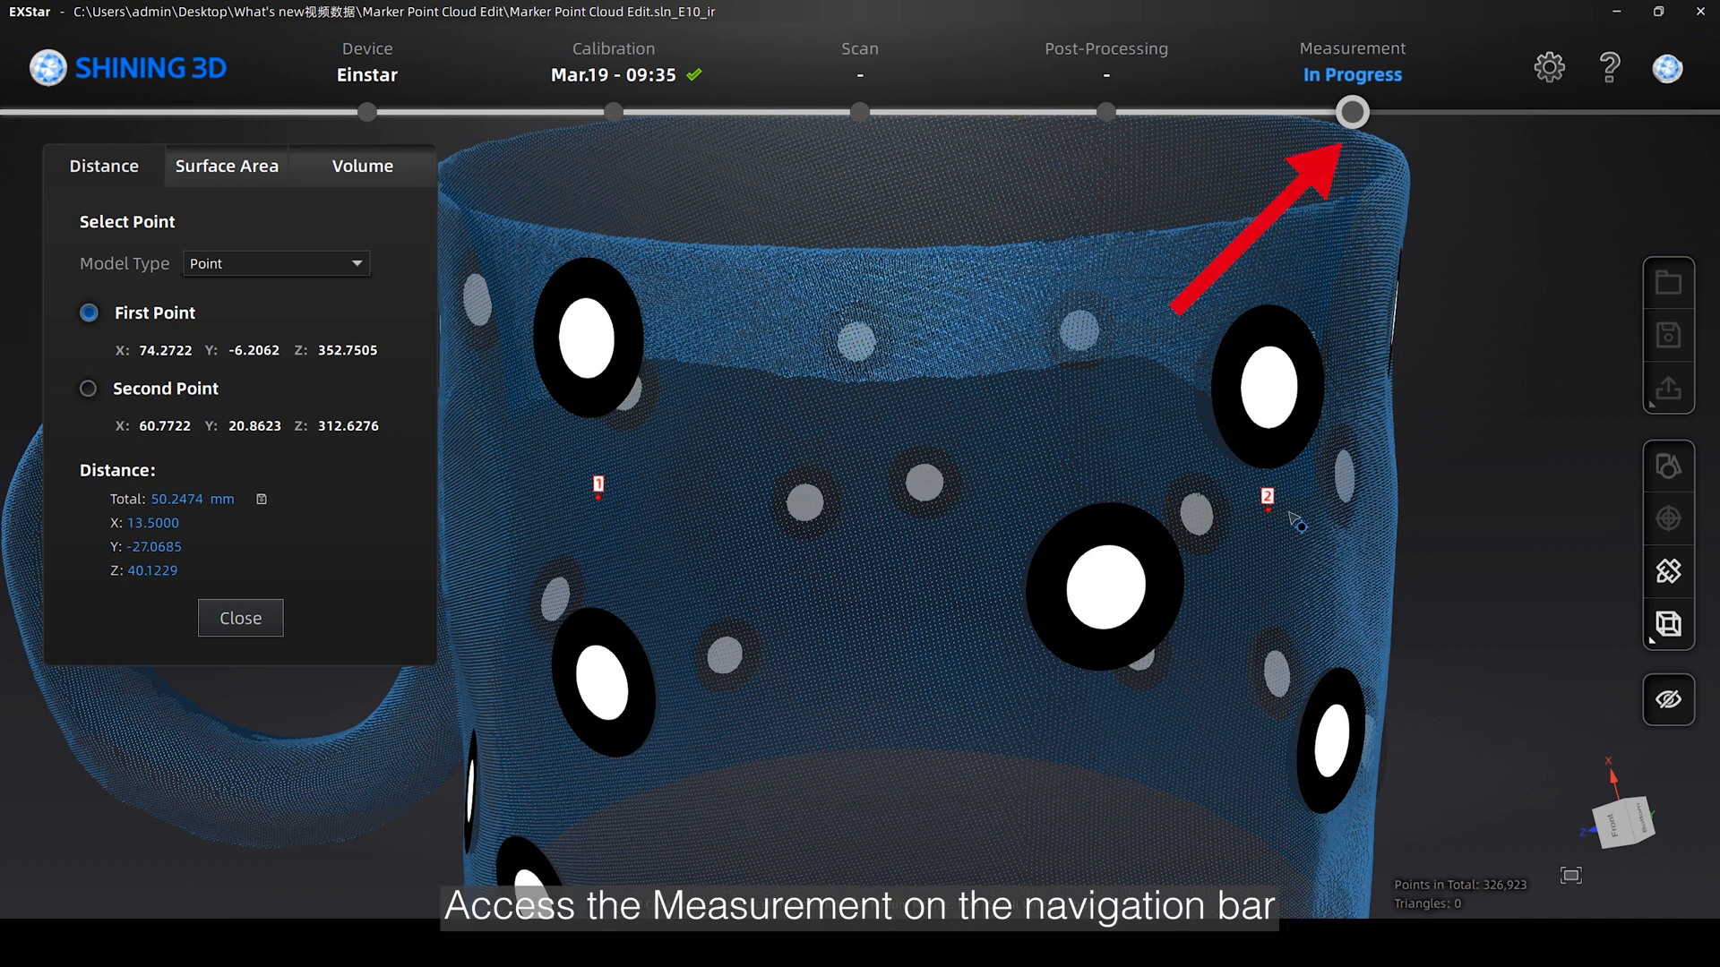
pyautogui.click(275, 262)
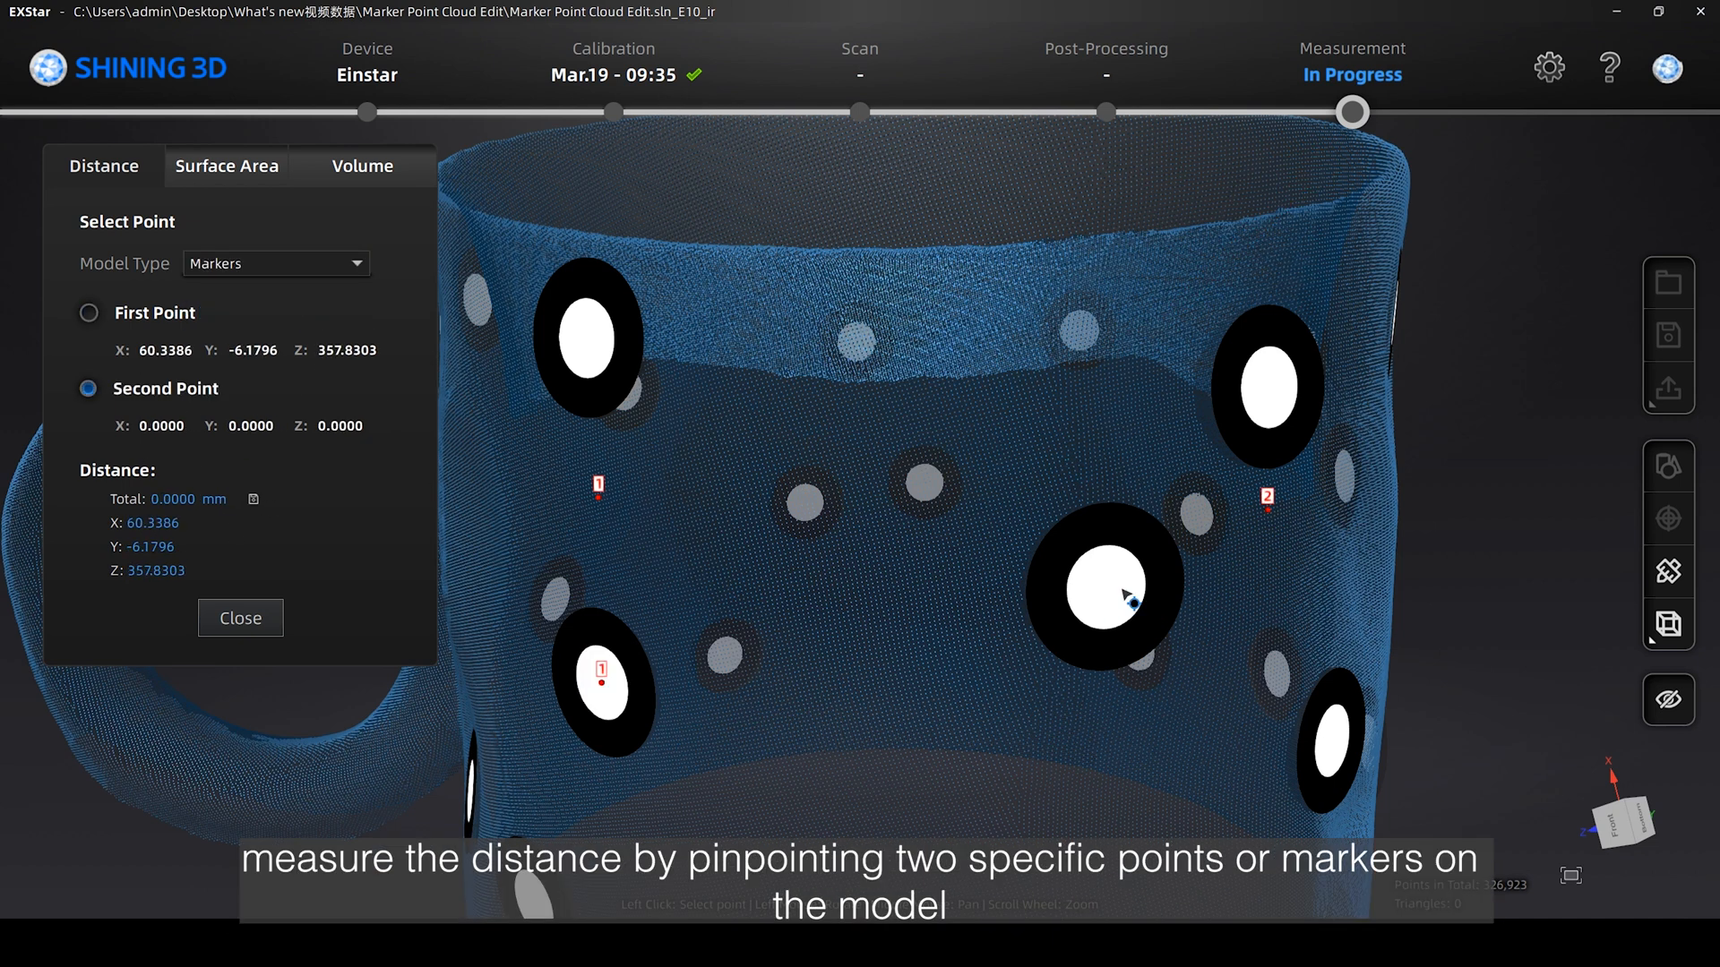
pyautogui.click(1105, 585)
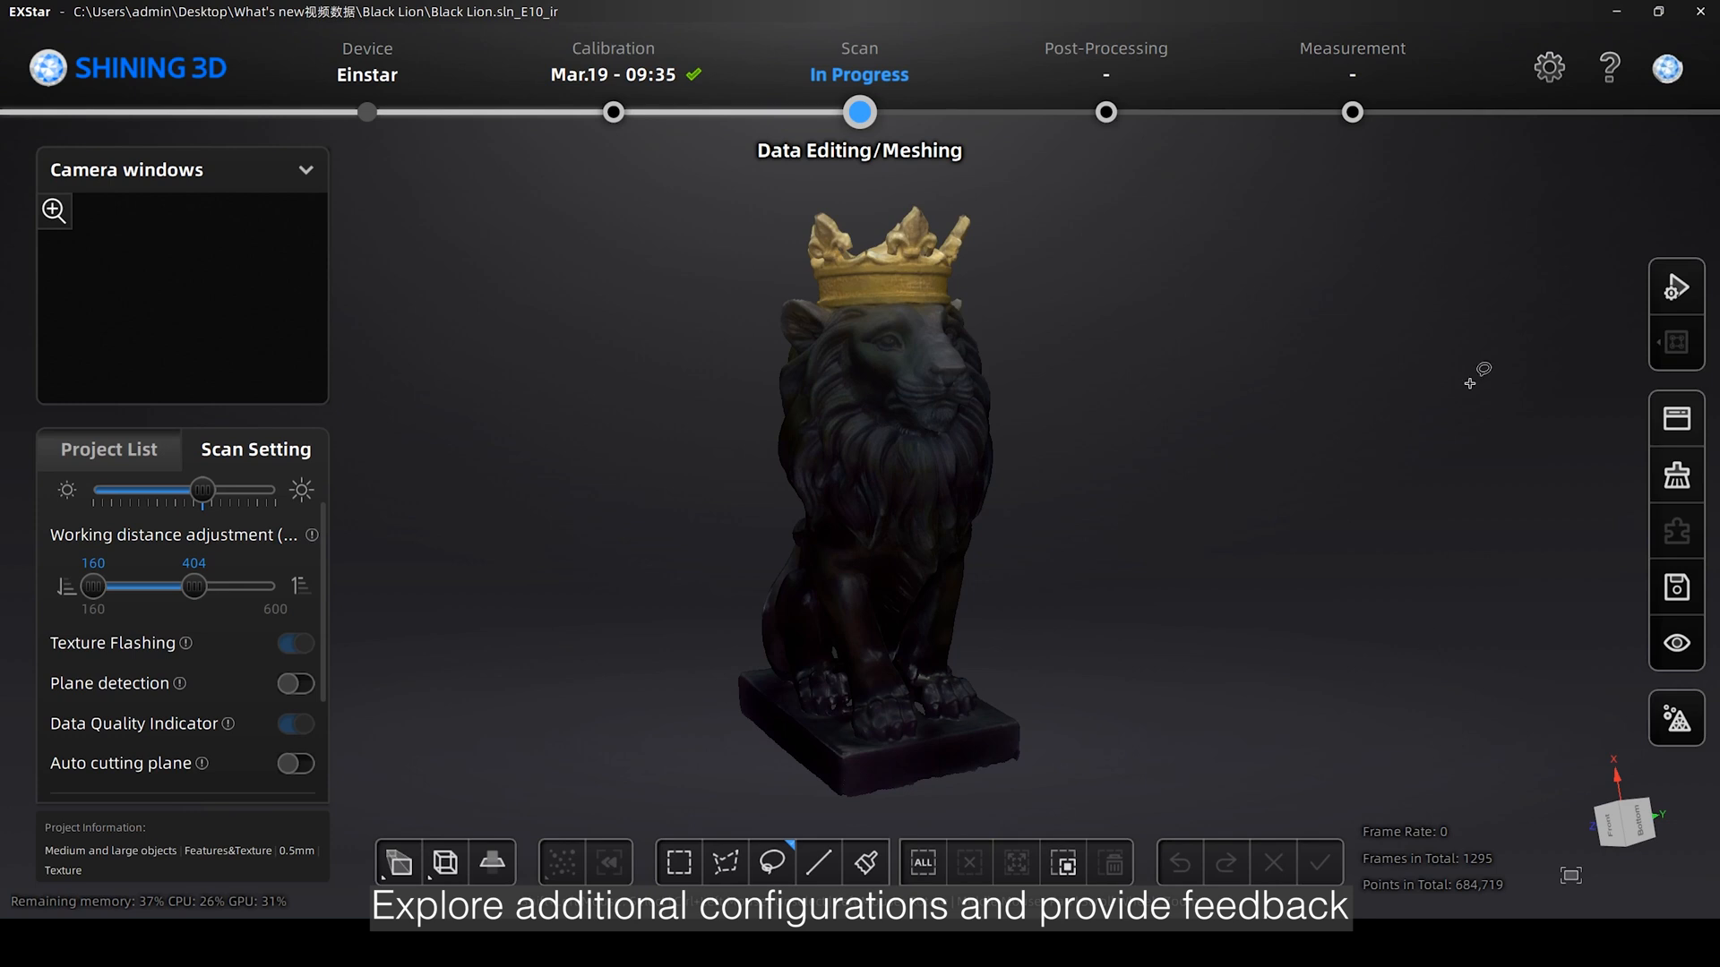
# Check interface languages, run System Diagnose, and upload the hippo model to Digital Cloud.
pyautogui.click(1549, 68)
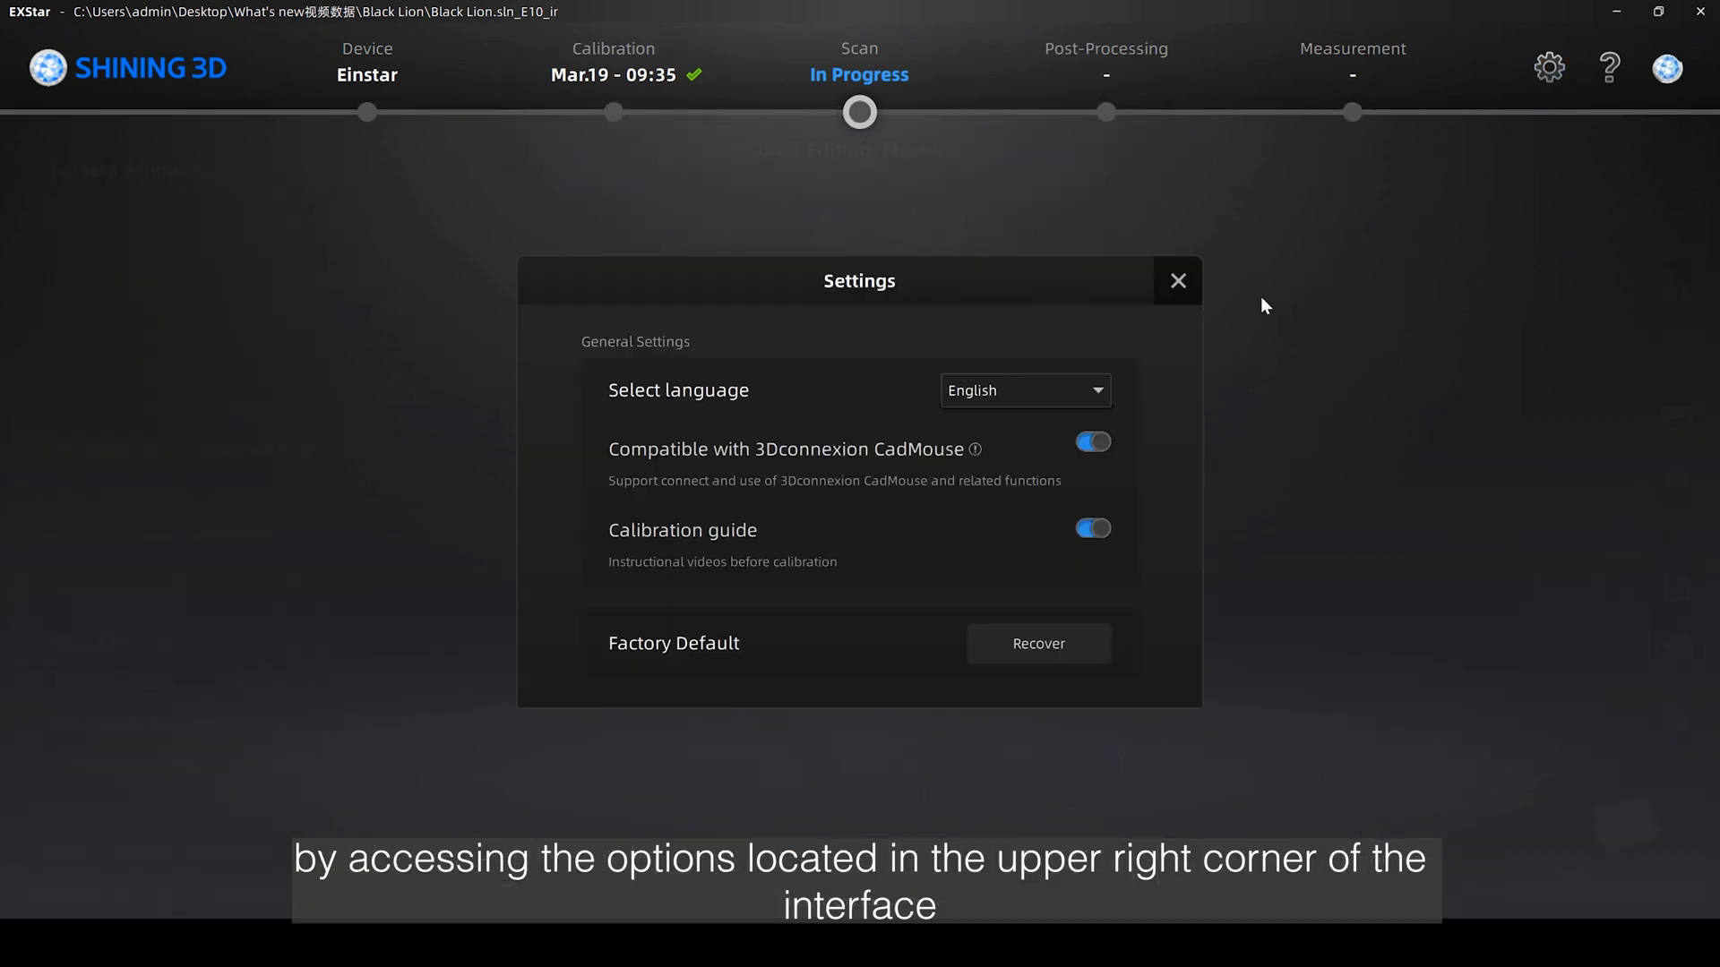
pyautogui.click(1023, 390)
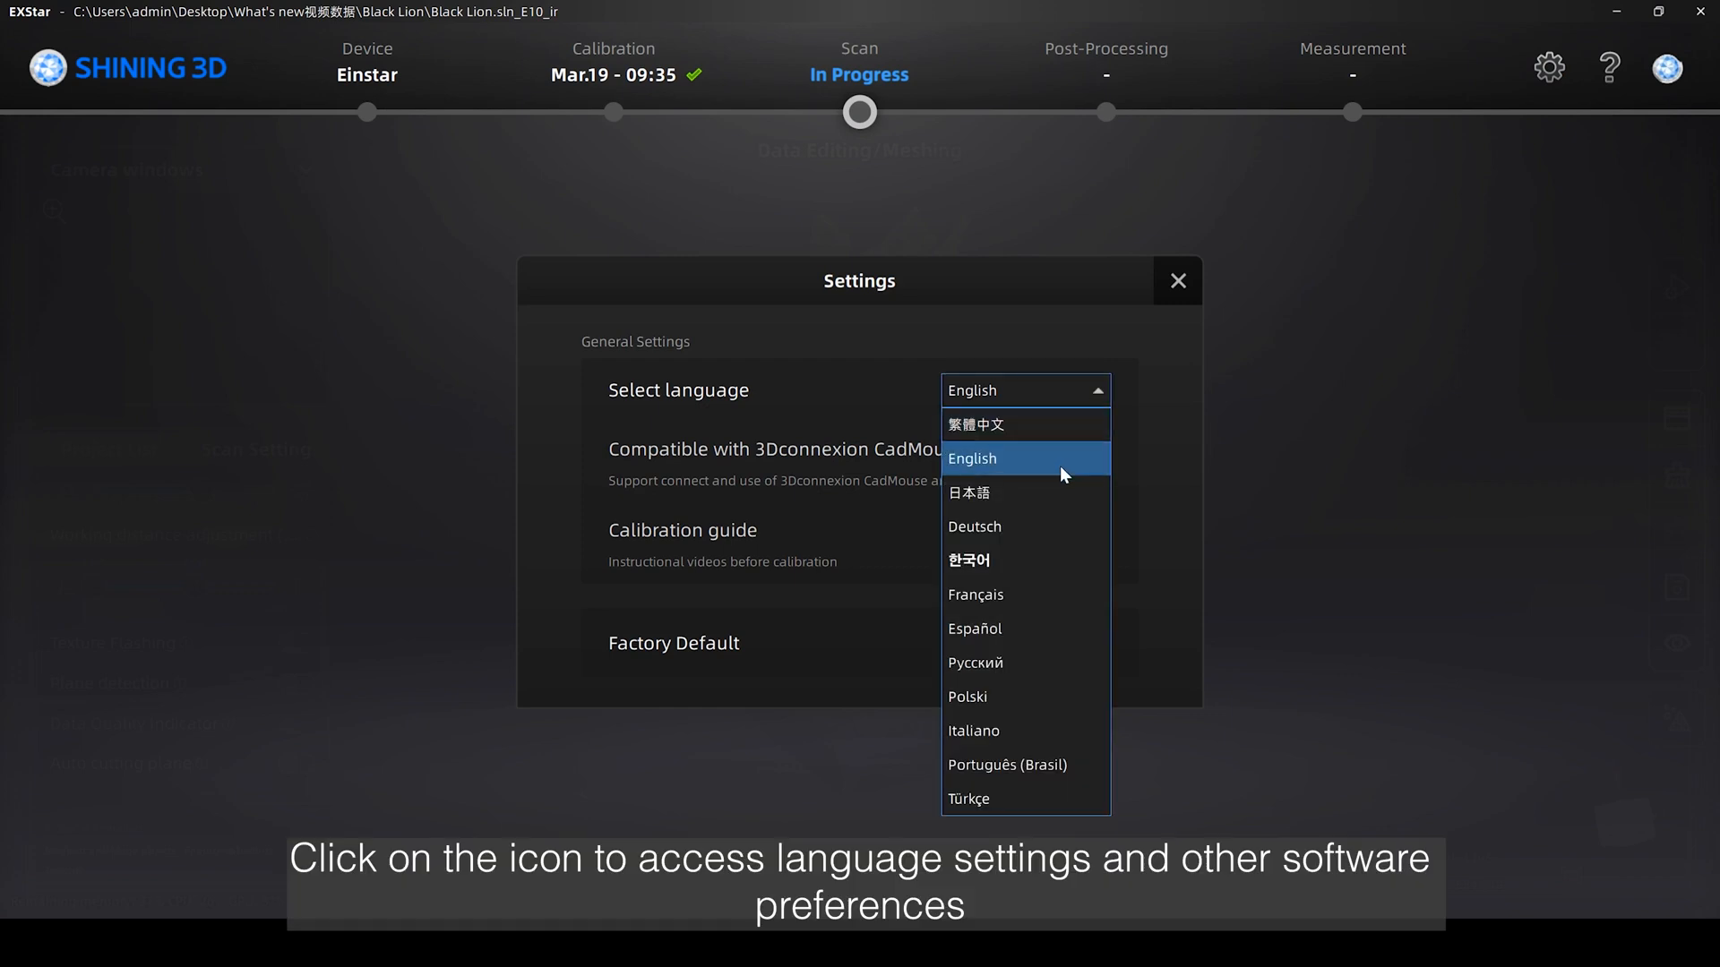
pyautogui.moveTo(1000, 731)
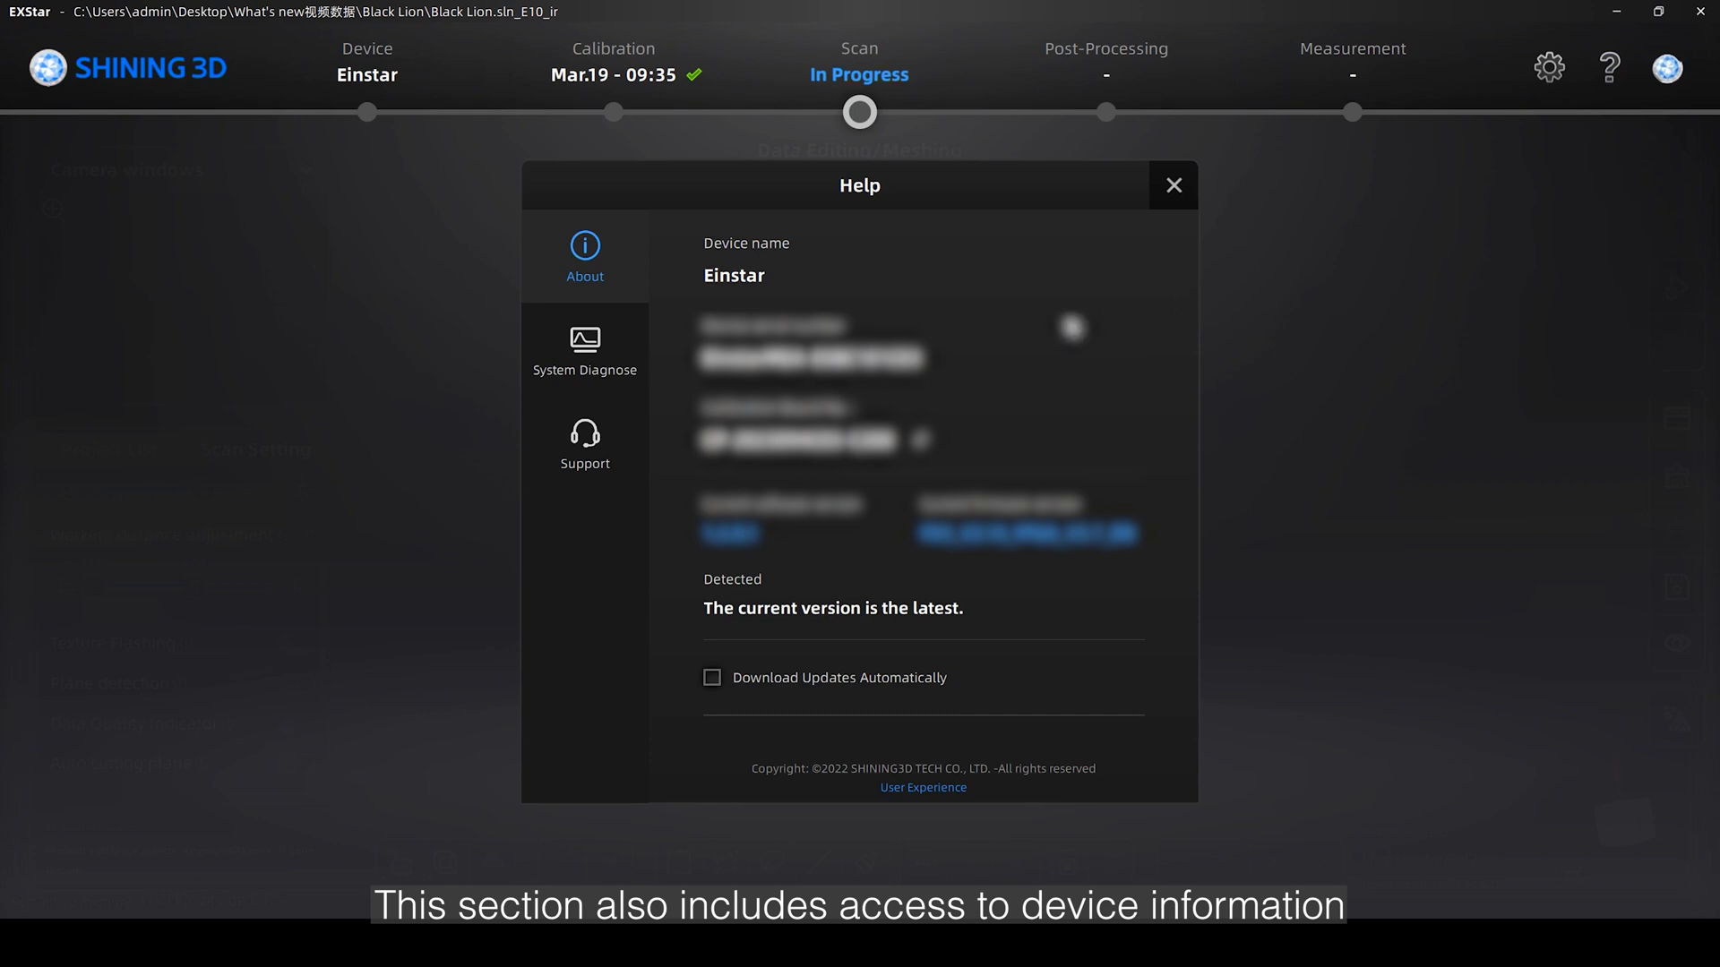
pyautogui.click(585, 352)
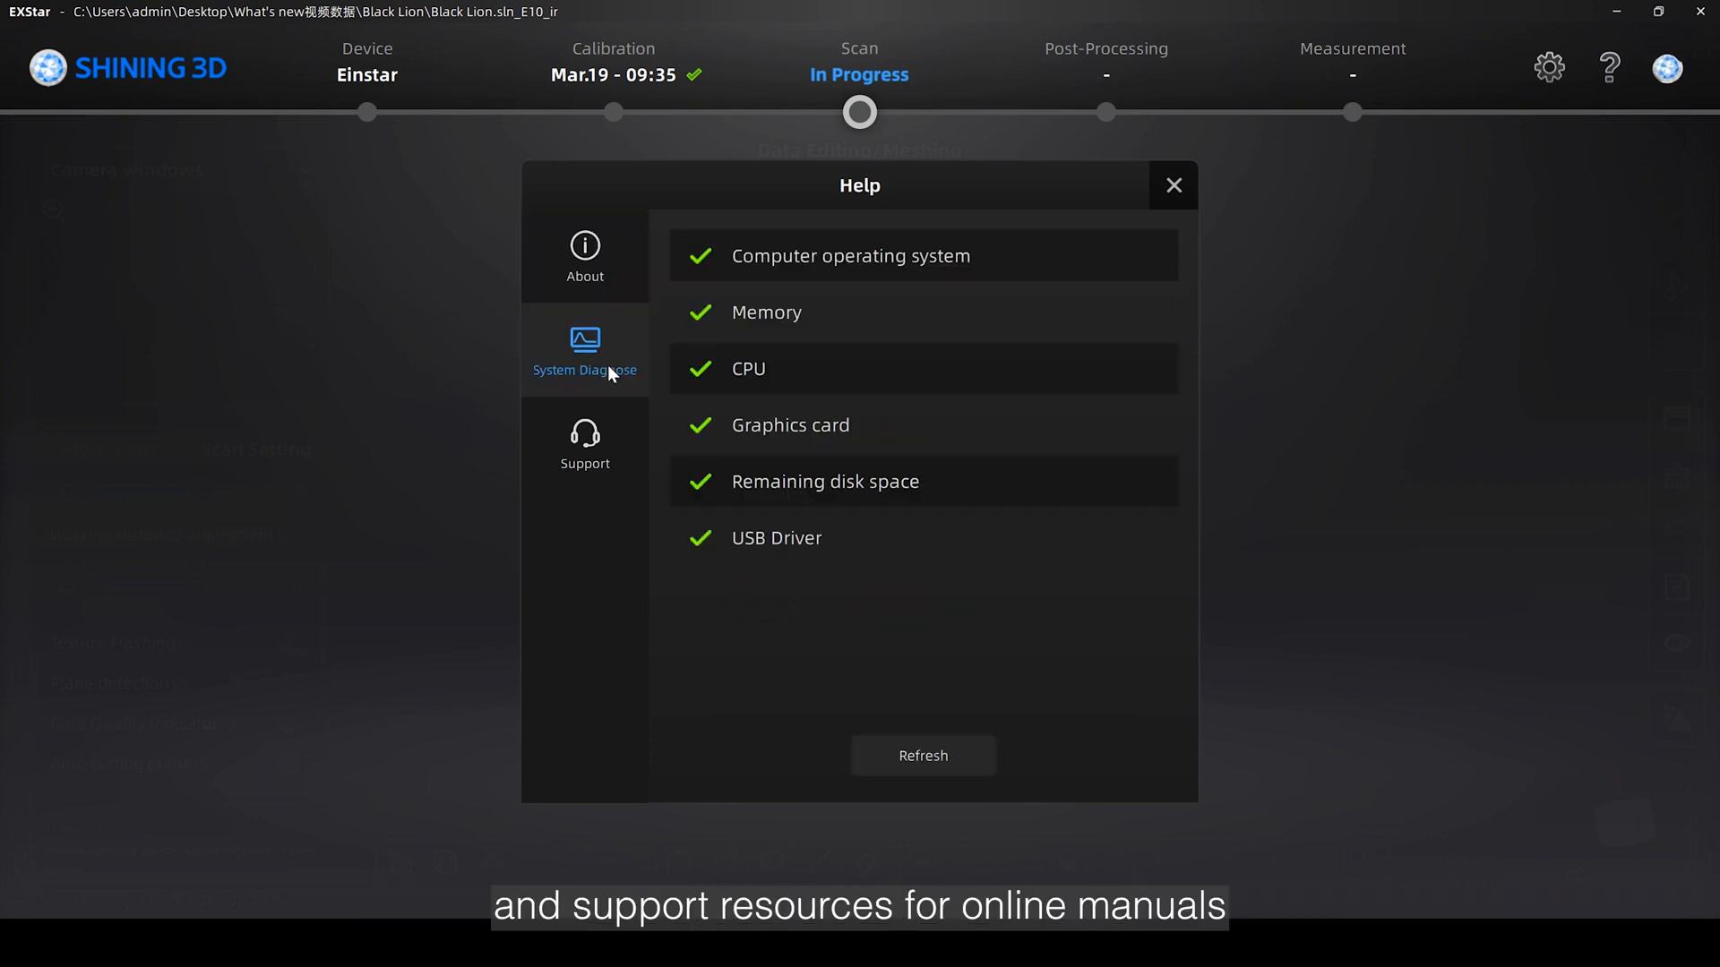
pyautogui.click(585, 444)
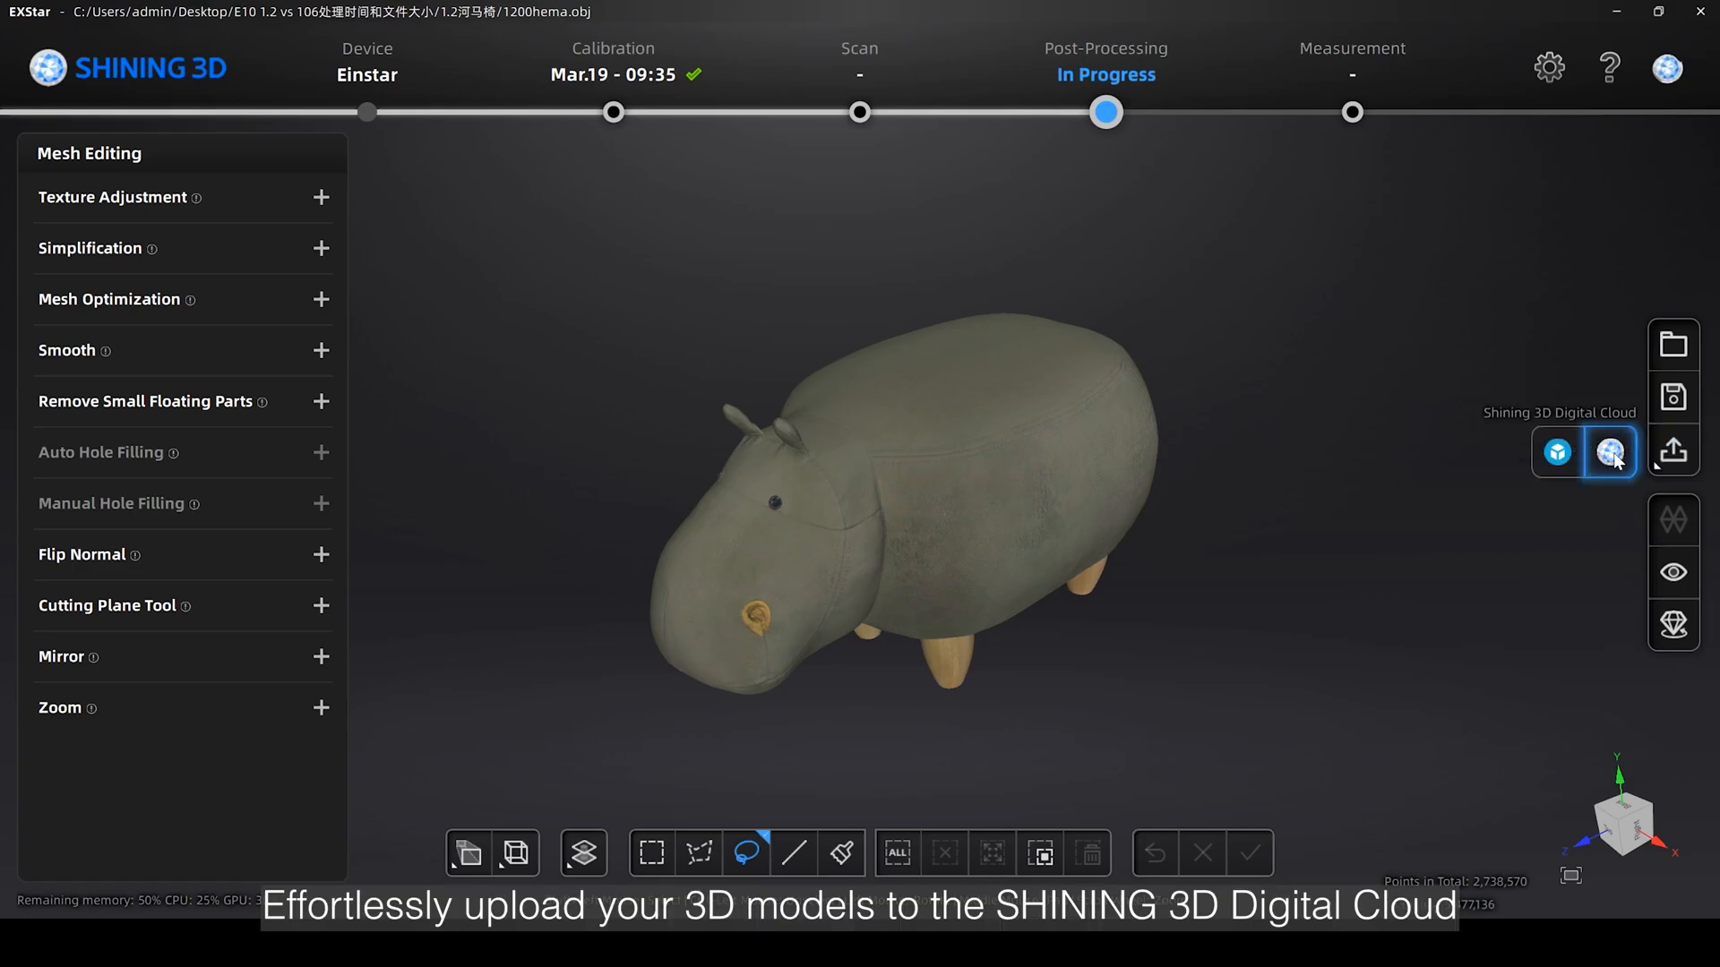
pyautogui.write('Ch')
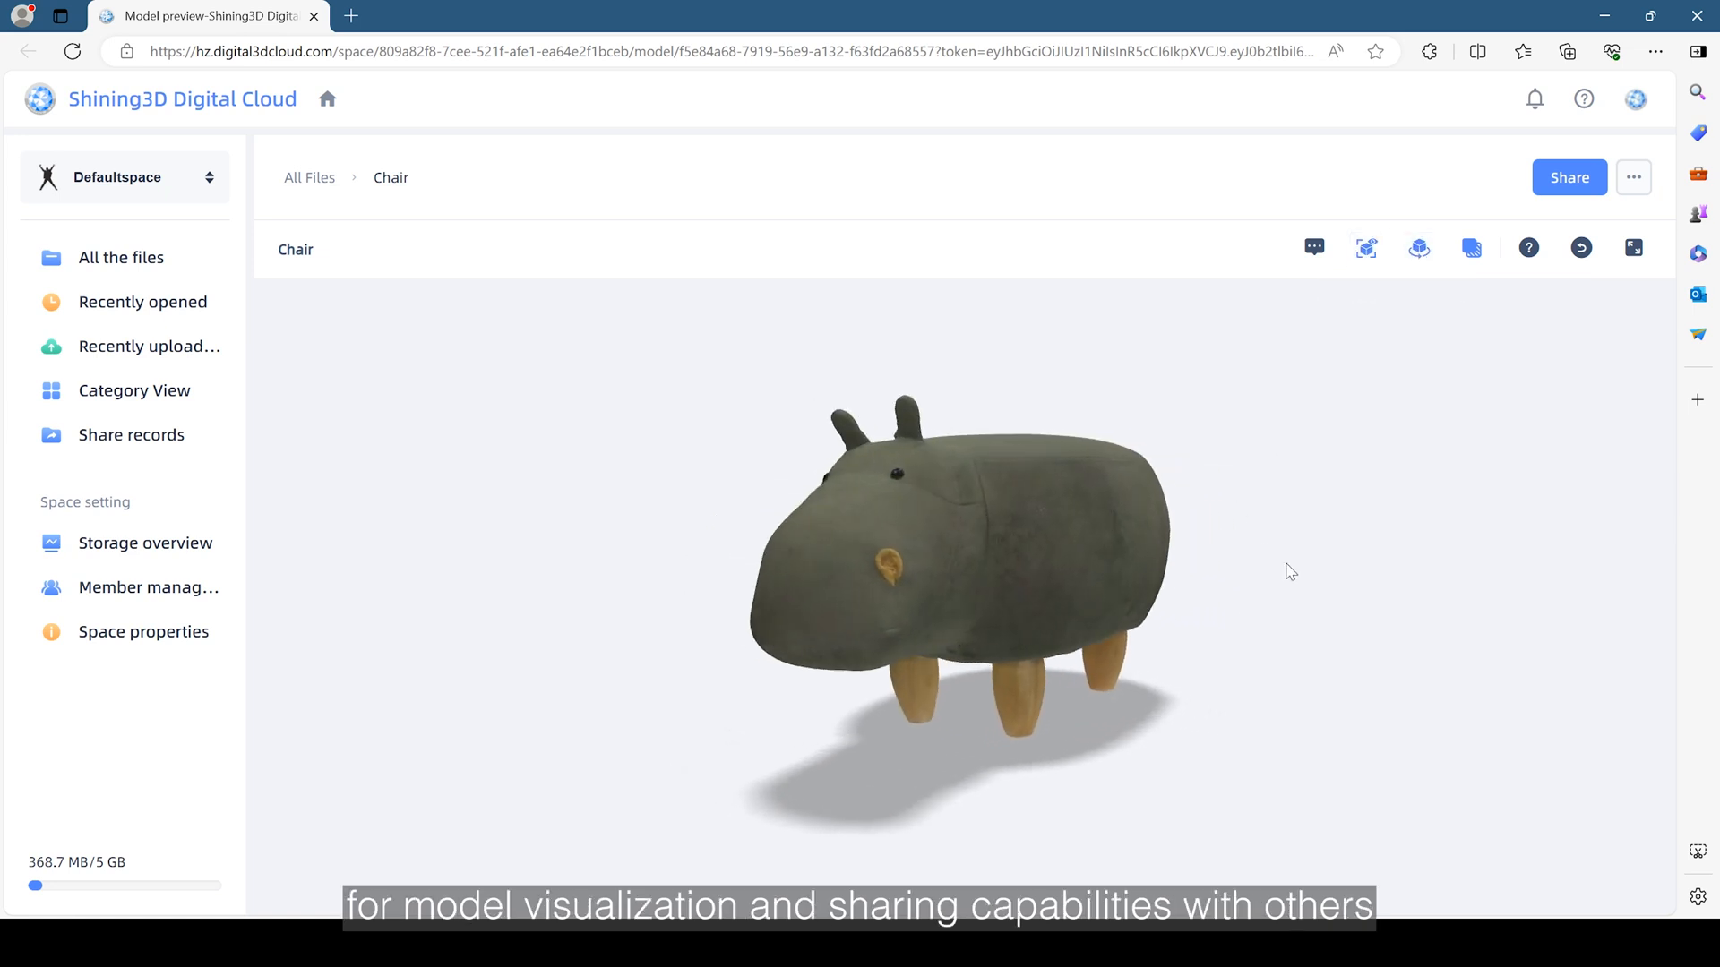
pyautogui.click(1568, 176)
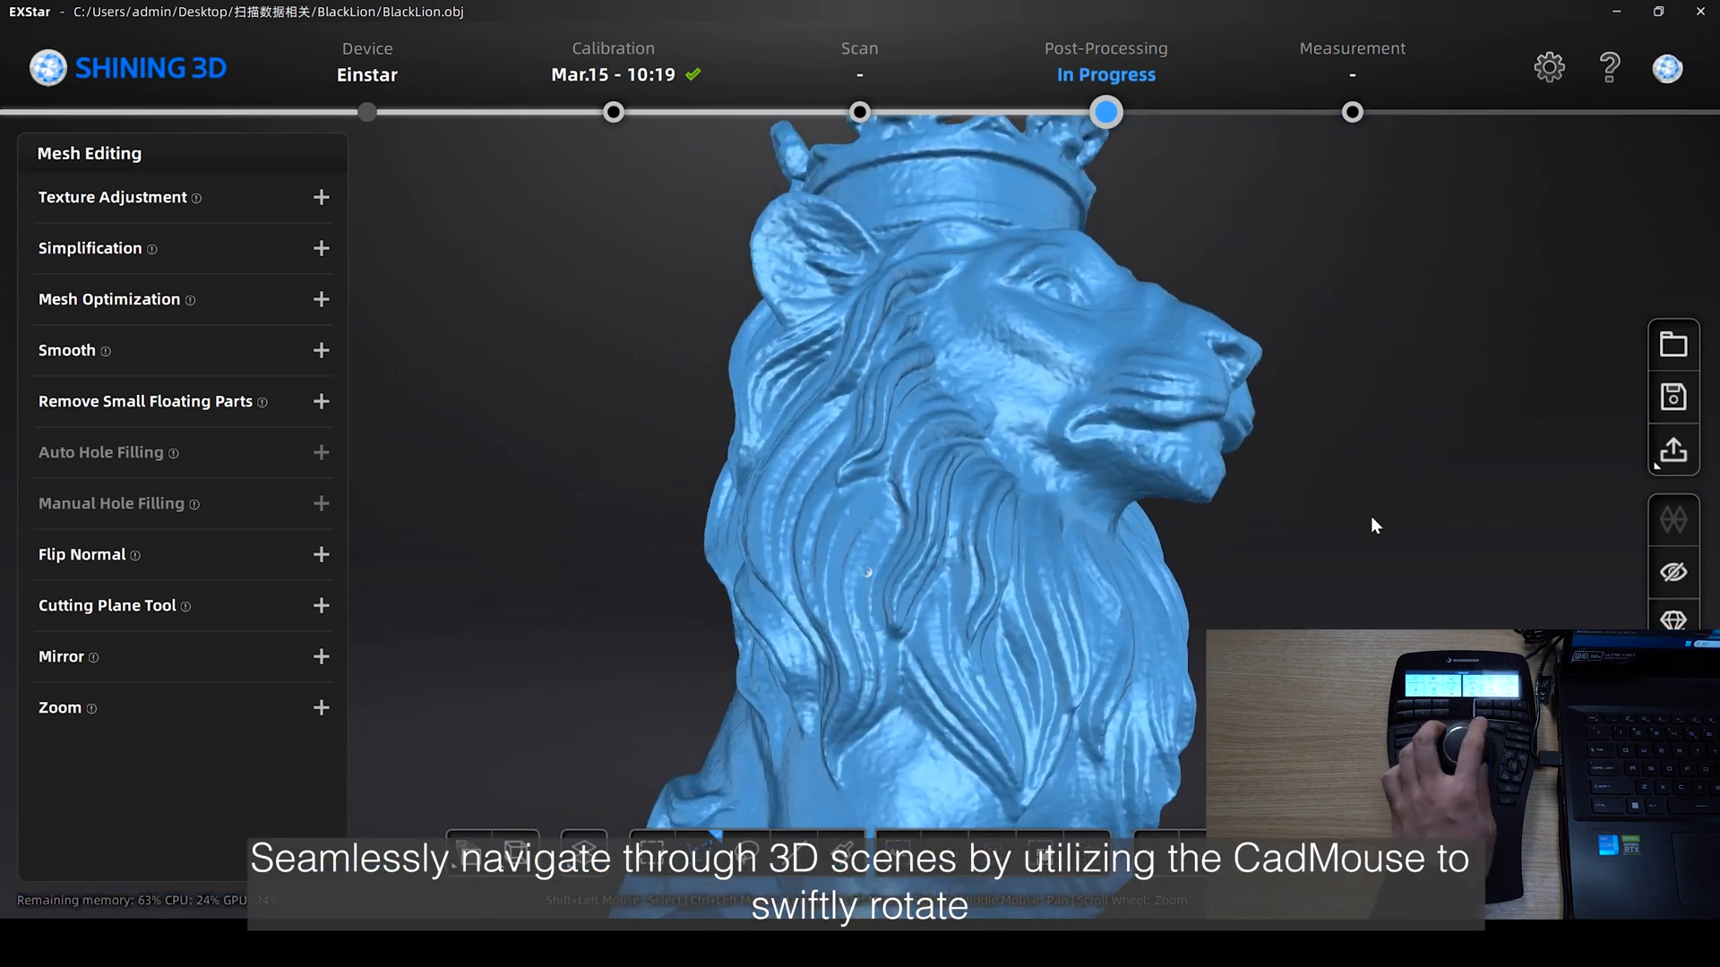
# Zoom out with the CadMouse to show the whole crowned lion statue.
pyautogui.scroll(-3)
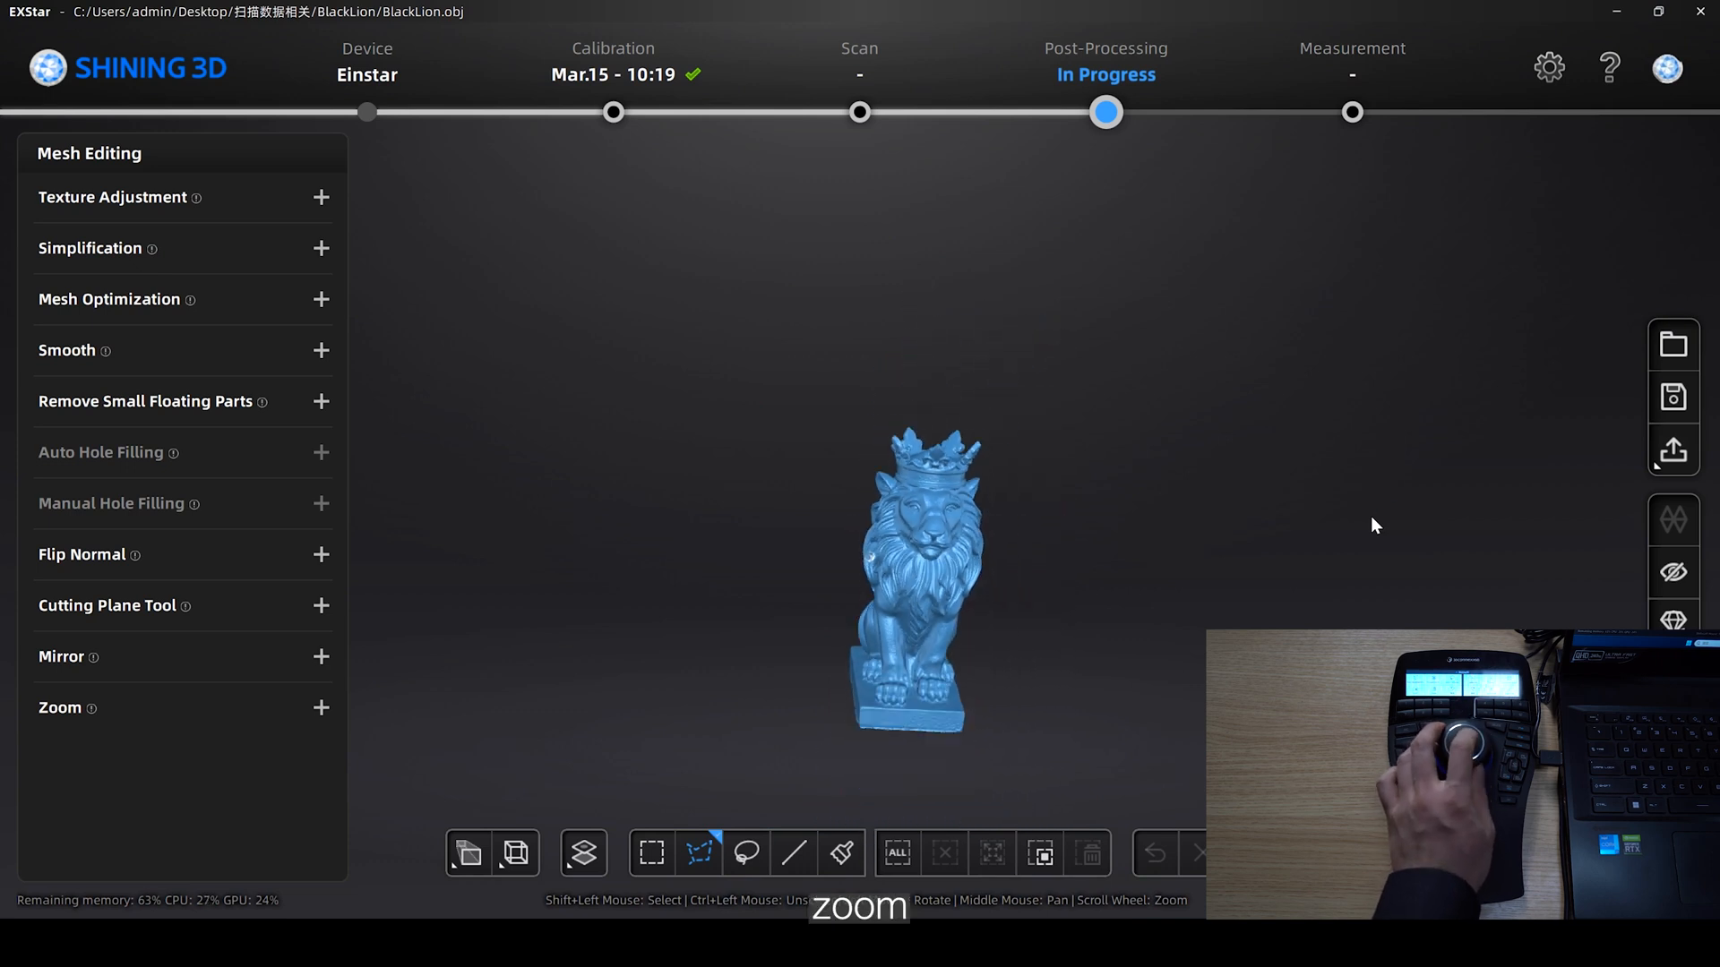